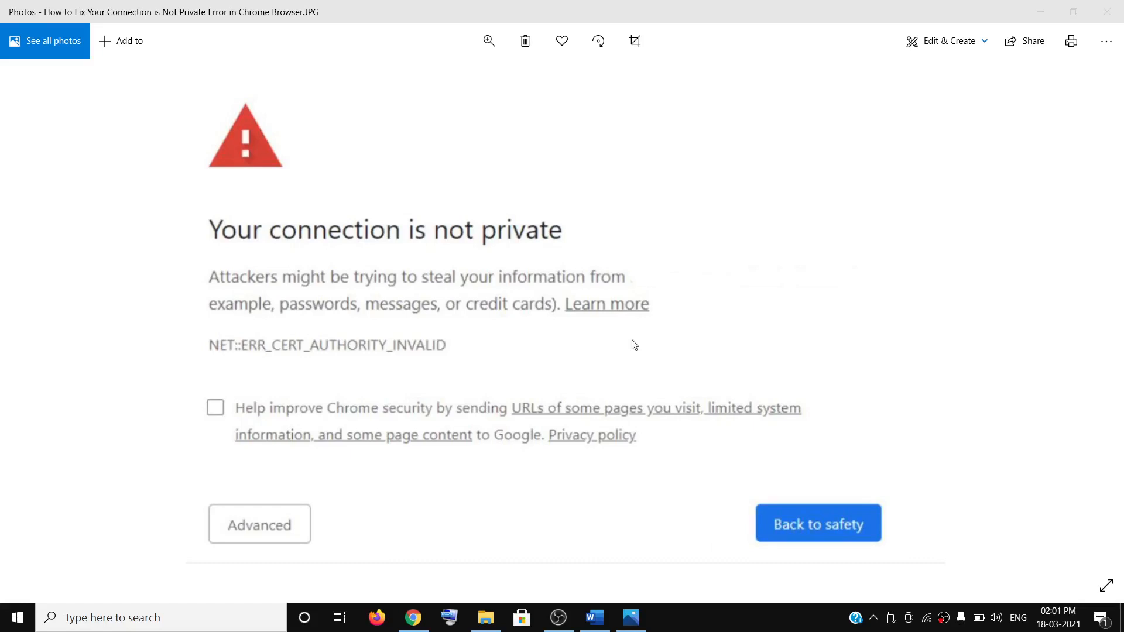
{"action": "mouse_move", "coordinate": [222, 236]}
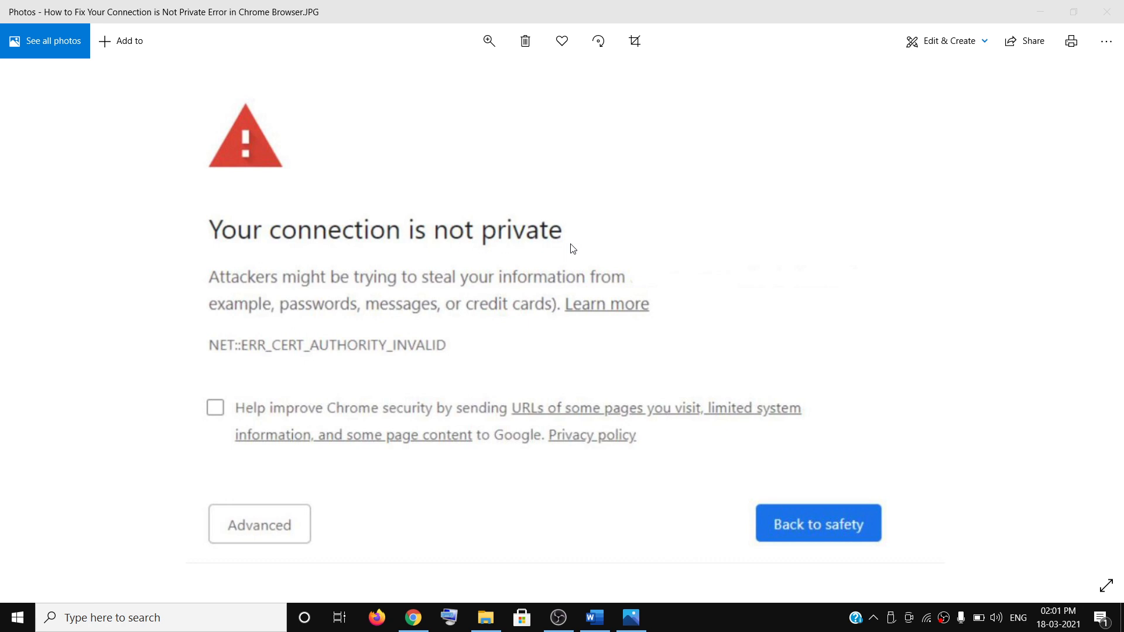
{"action": "mouse_move", "coordinate": [1070, 41]}
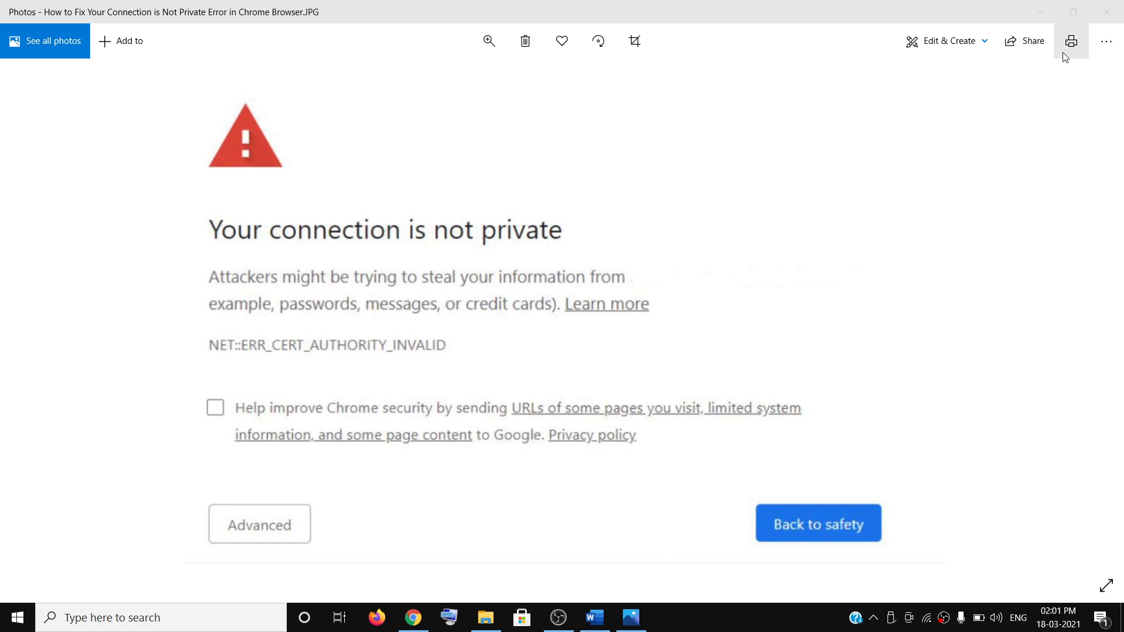
{"action": "mouse_move", "coordinate": [1040, 16]}
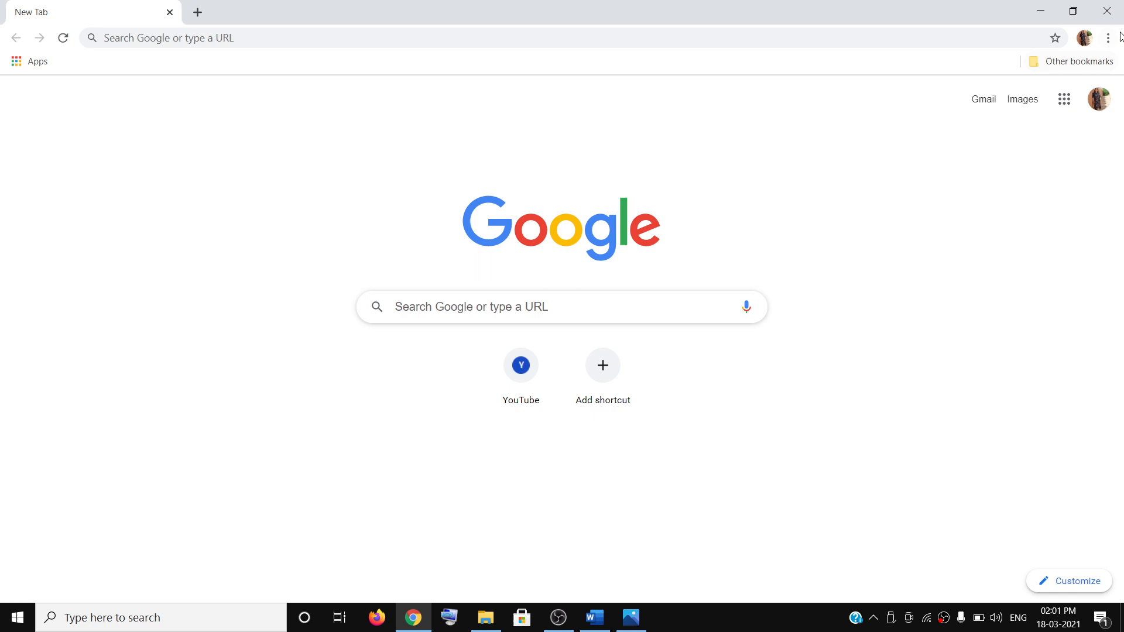
Go to Chrome Settings > Privacy and security and request Clear browsing data
{"action": "left_click", "coordinate": [1106, 37]}
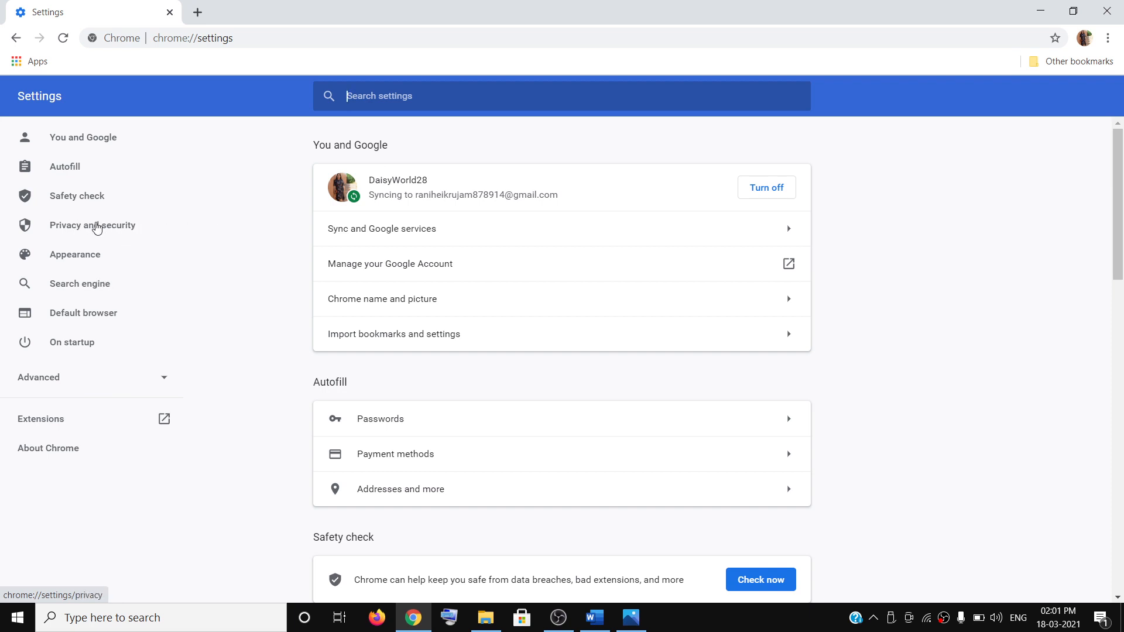
{"action": "left_click", "coordinate": [92, 224]}
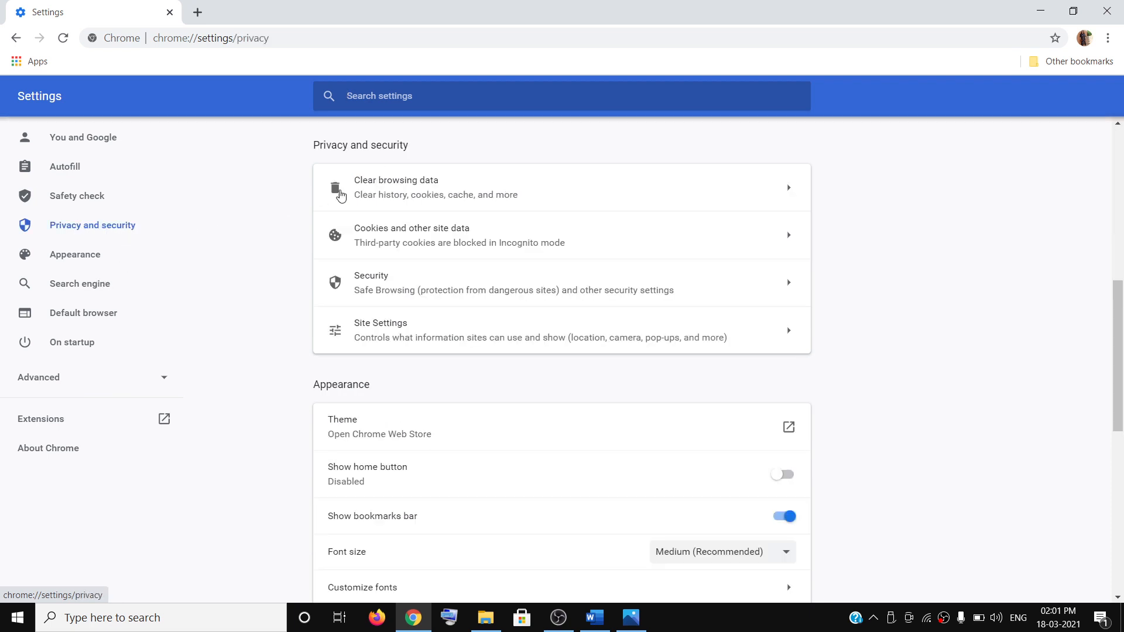
{"action": "left_click", "coordinate": [395, 187]}
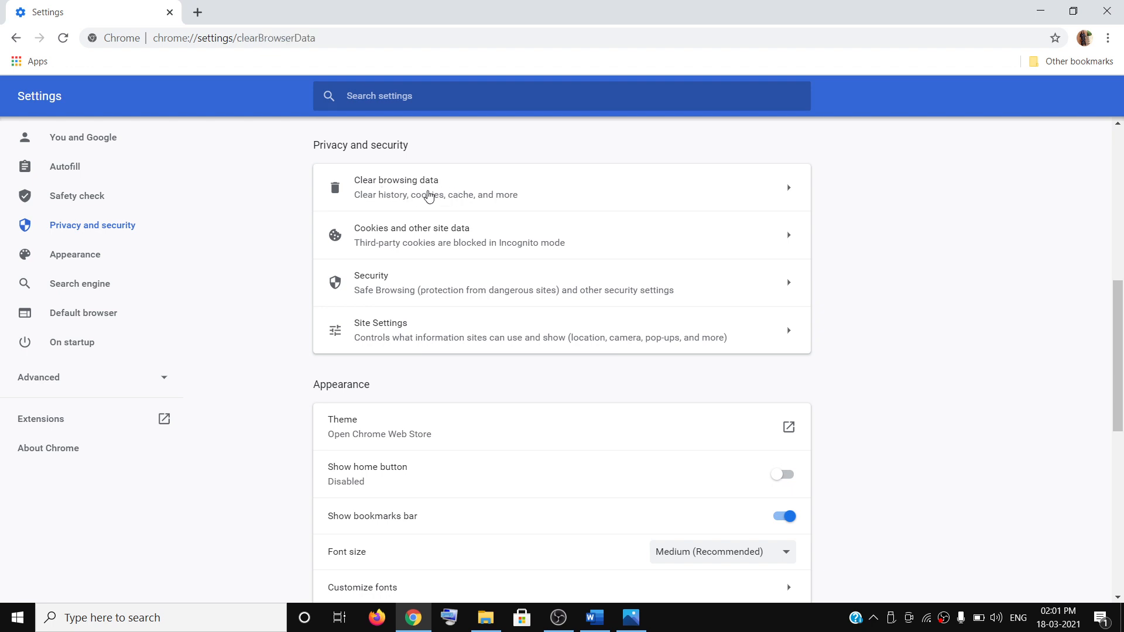
Open the Clear browsing data dialog showing All time with history, cookies and cache checked
{"action": "left_click", "coordinate": [427, 188]}
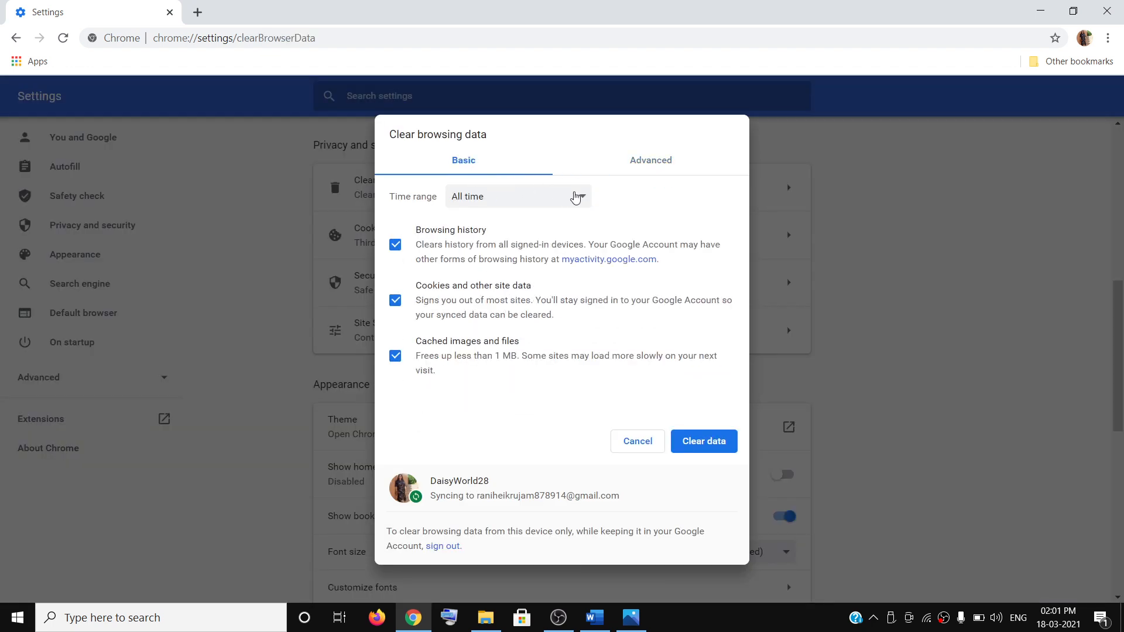
{"action": "mouse_move", "coordinate": [454, 252]}
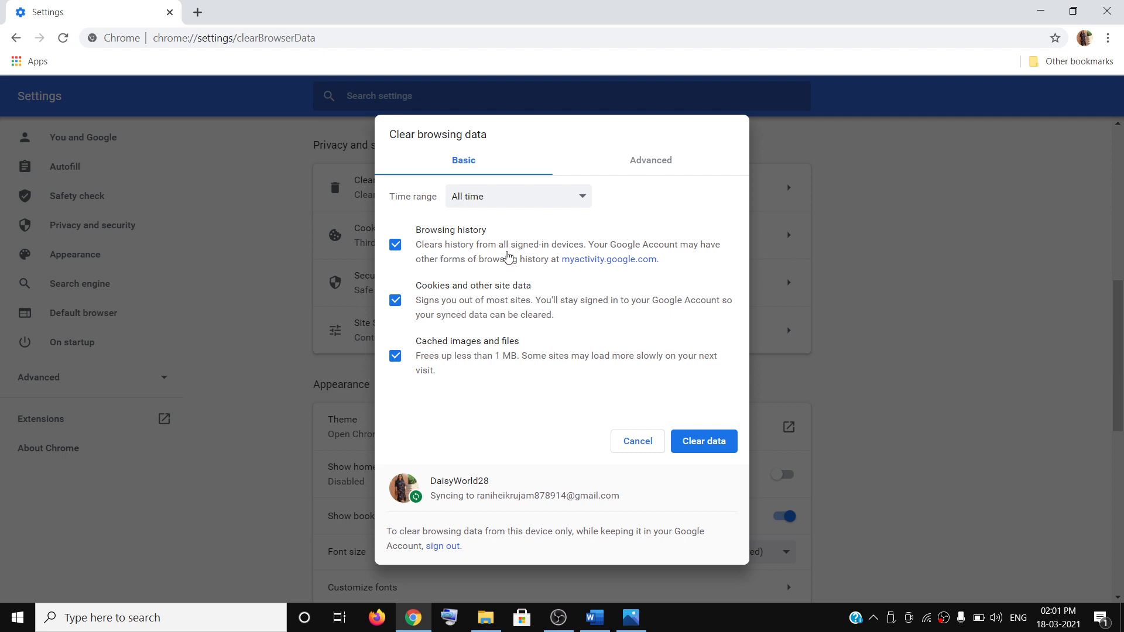
{"action": "mouse_move", "coordinate": [570, 253]}
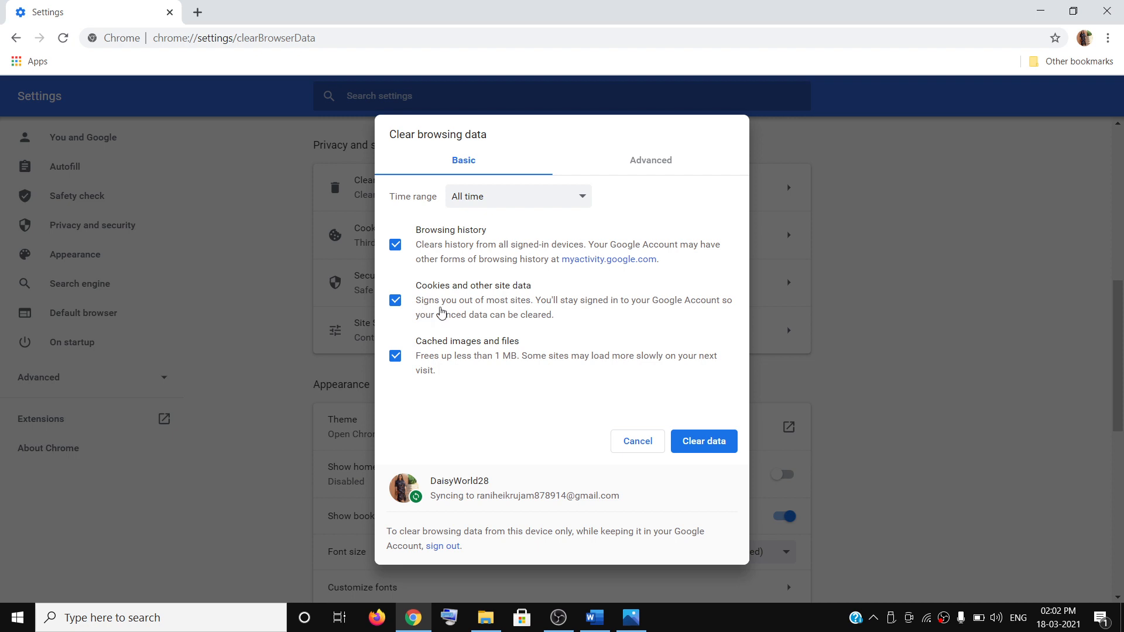
{"action": "mouse_move", "coordinate": [533, 314]}
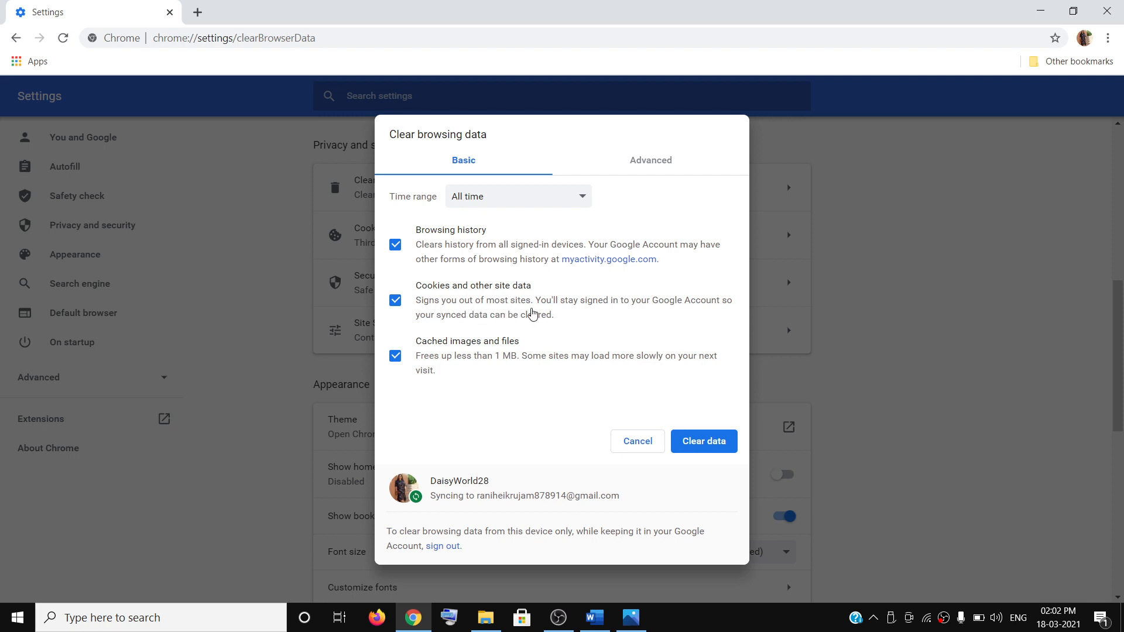
{"action": "mouse_move", "coordinate": [497, 353]}
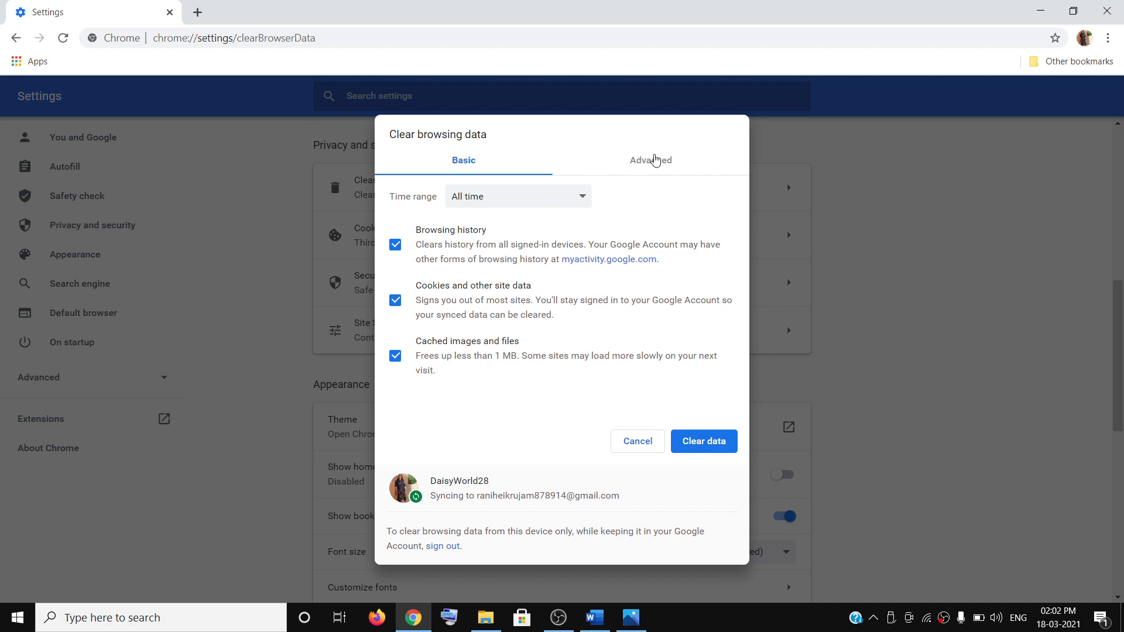
On the Advanced tab, keep the All time range and clear the browsing data
{"action": "left_click", "coordinate": [649, 160]}
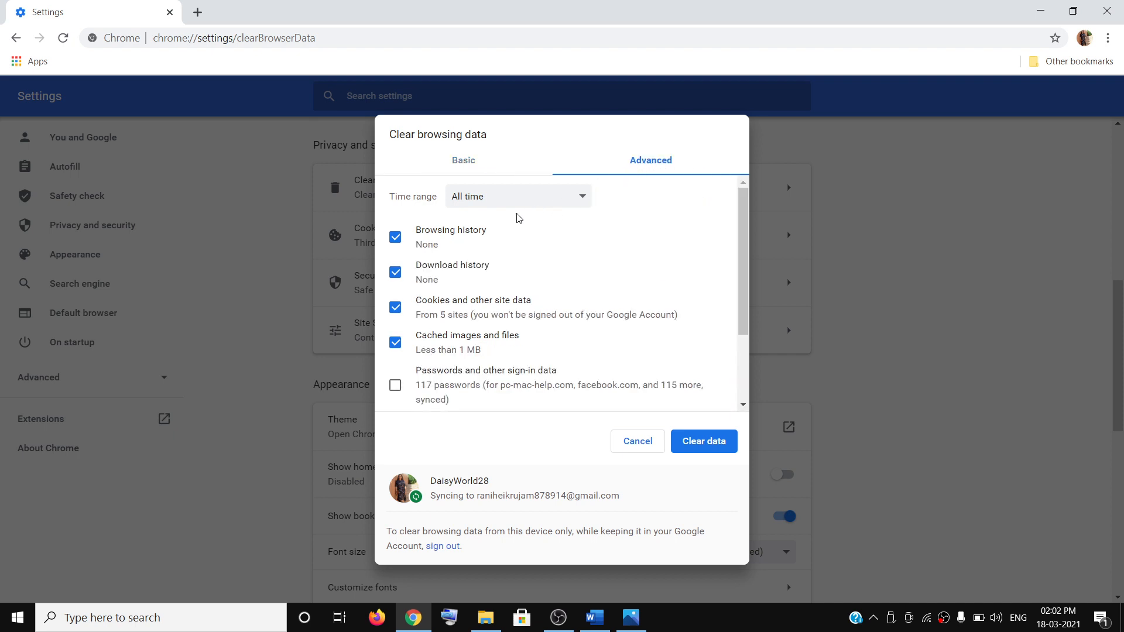
{"action": "mouse_move", "coordinate": [439, 243]}
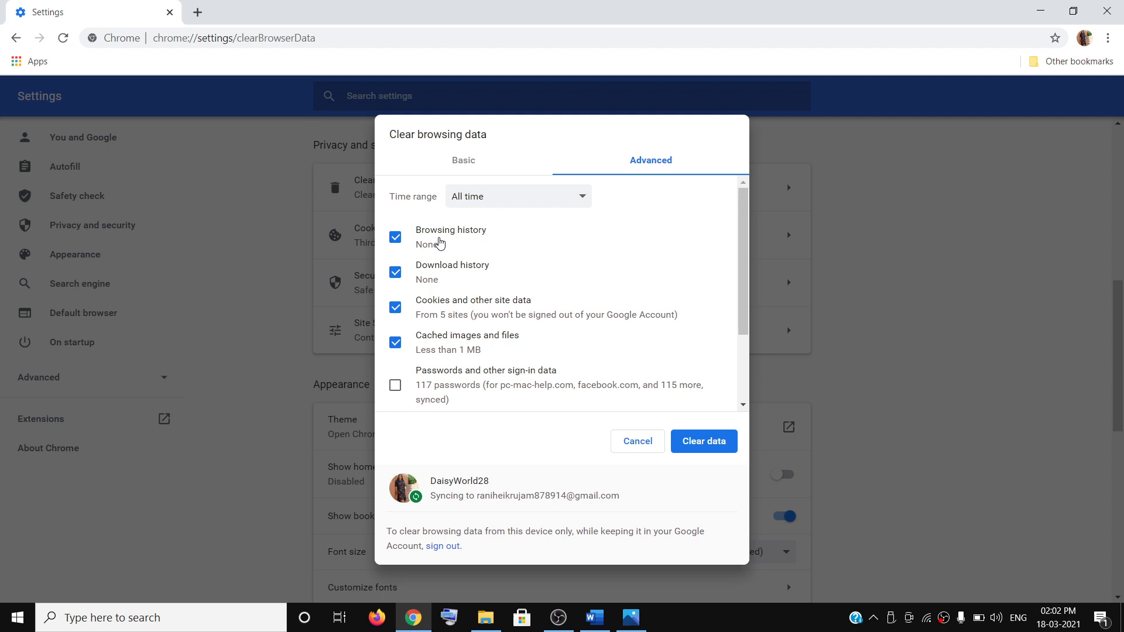
{"action": "mouse_move", "coordinate": [465, 307]}
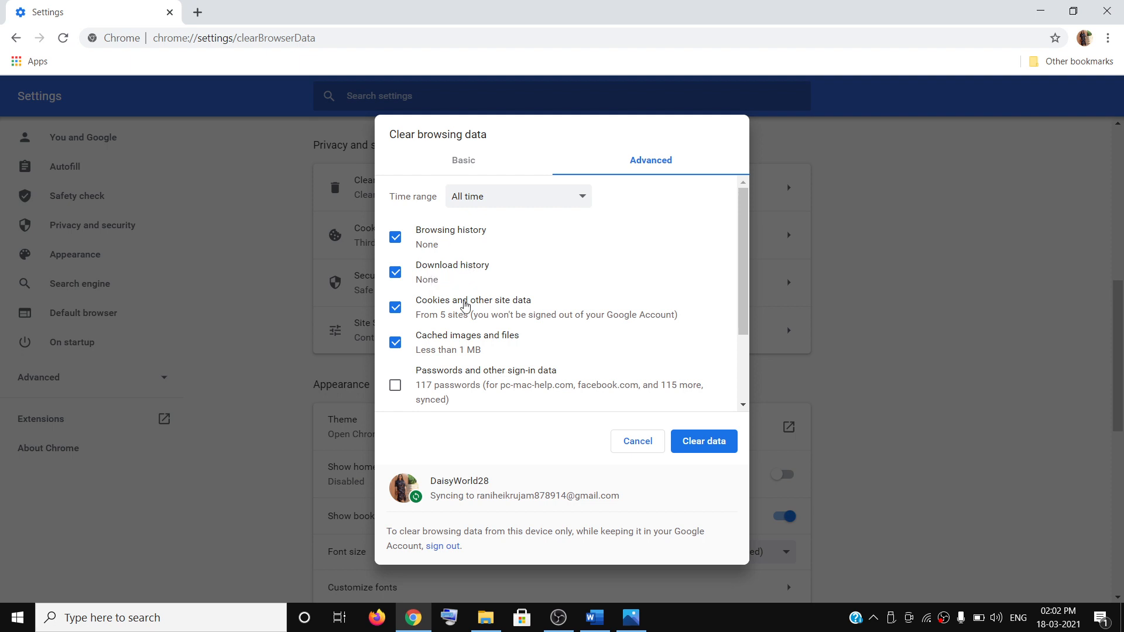
{"action": "mouse_move", "coordinate": [527, 312]}
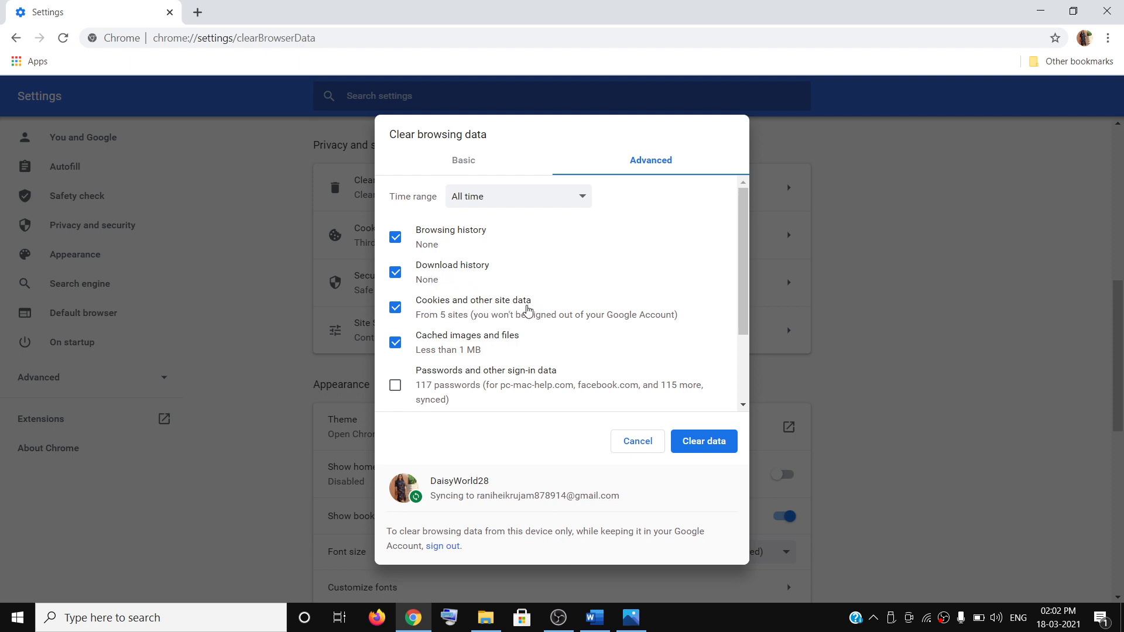
{"action": "mouse_move", "coordinate": [517, 345]}
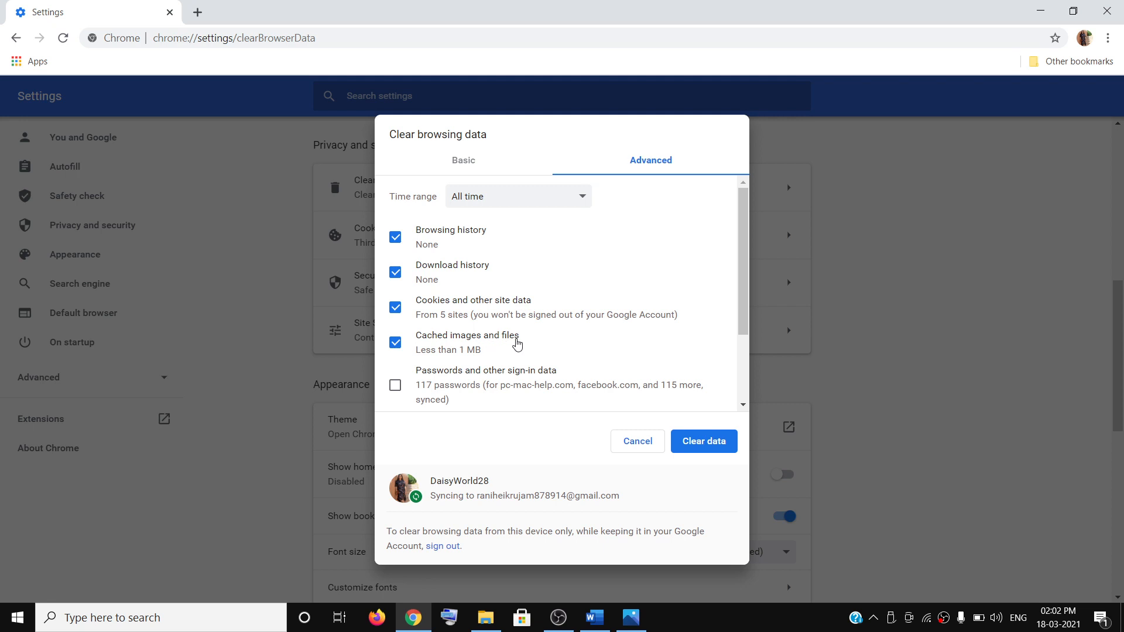
{"action": "left_click", "coordinate": [517, 195]}
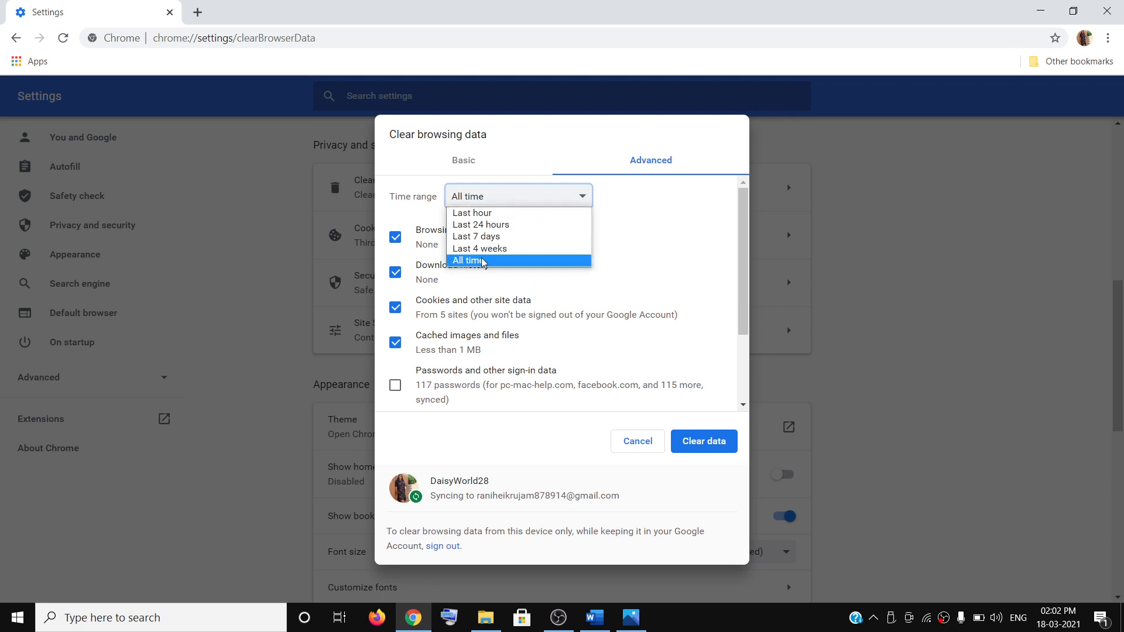
{"action": "left_click", "coordinate": [466, 260]}
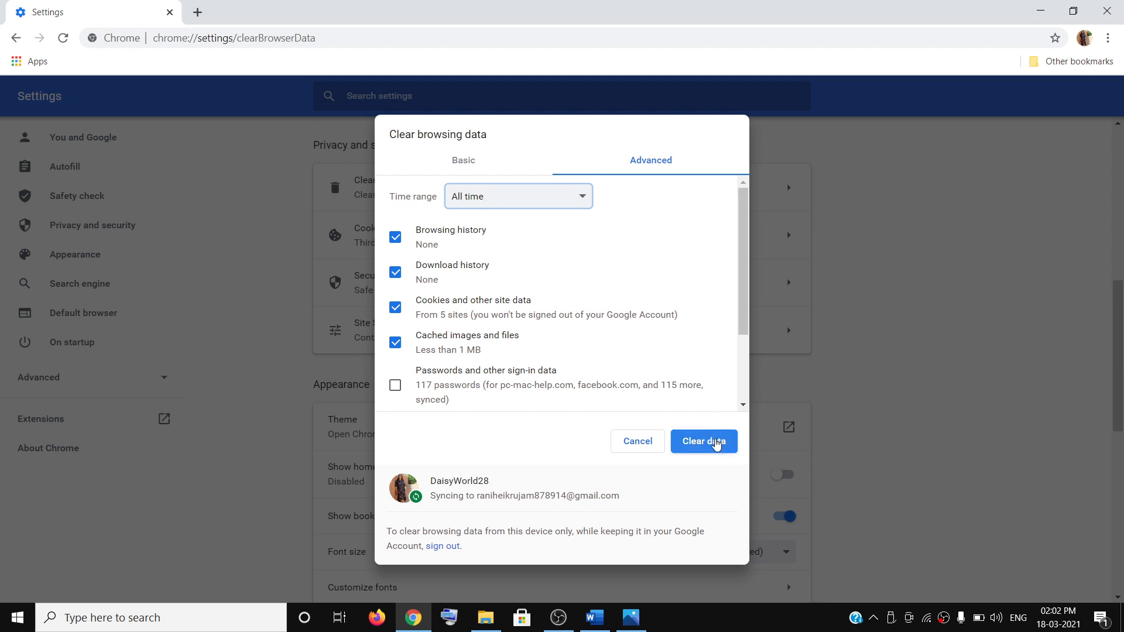
{"action": "left_click", "coordinate": [703, 441]}
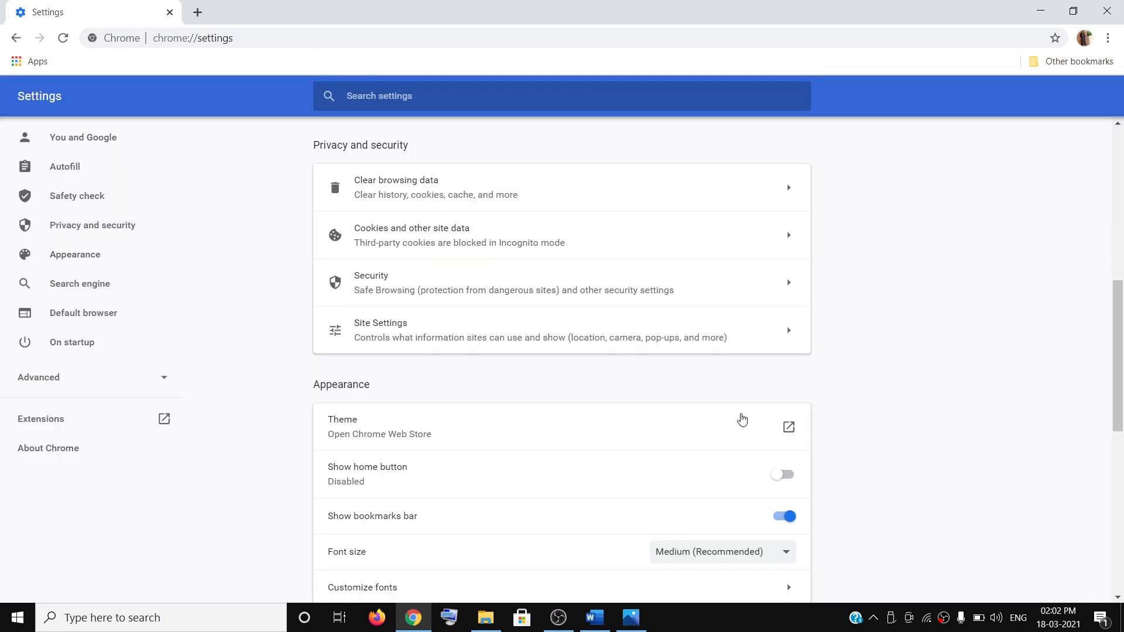
{"action": "mouse_move", "coordinate": [903, 356]}
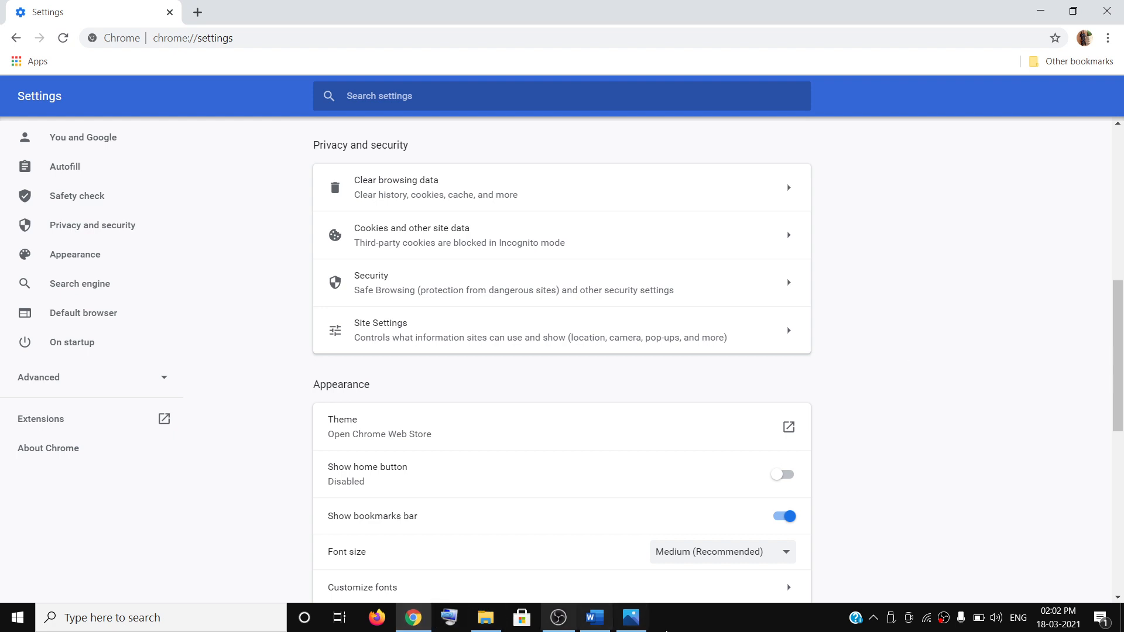
{"action": "mouse_move", "coordinate": [602, 550]}
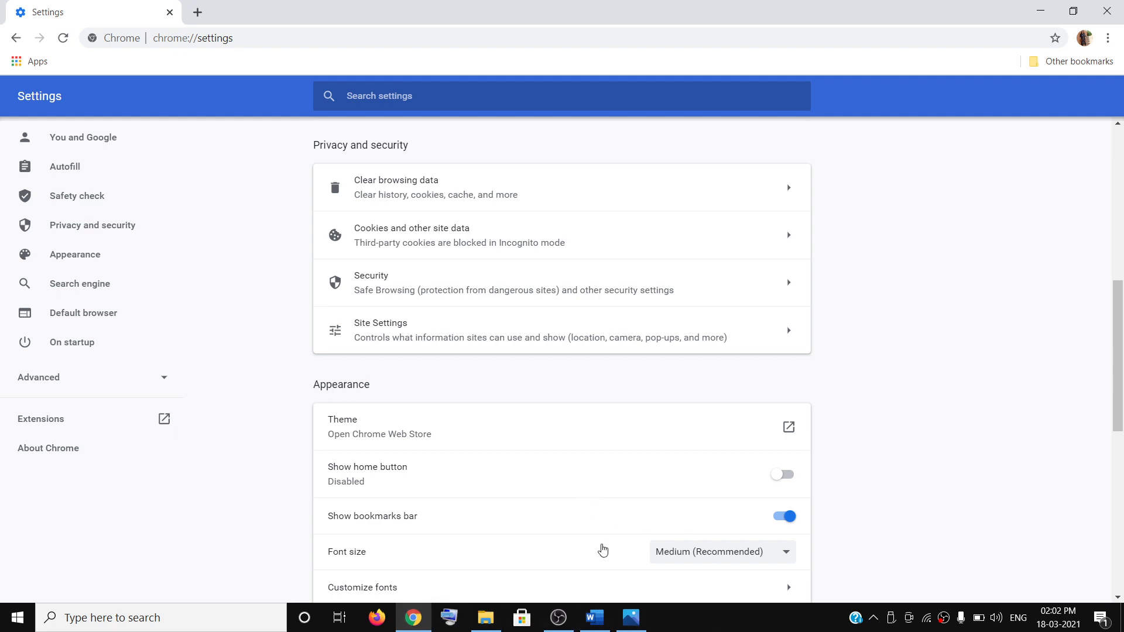
Bring the Word tutorial of fix steps to the front from the taskbar
{"action": "left_click", "coordinate": [594, 617]}
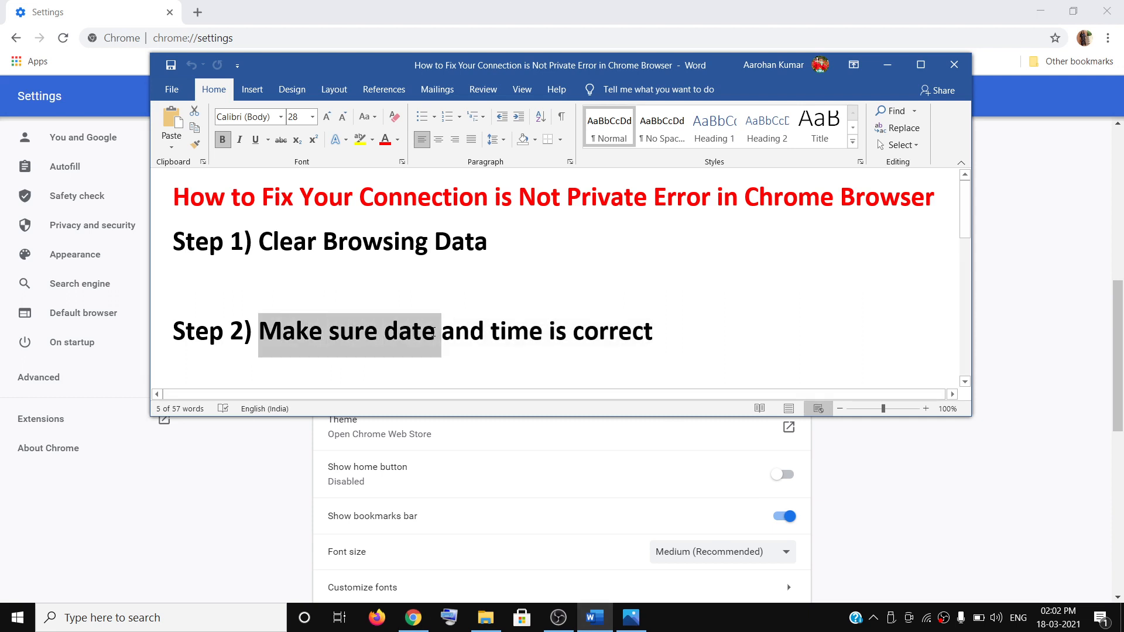
Highlight Step 2, then open Adjust date/time to confirm automatic time and time zone
{"action": "left_click_drag", "start_coordinate": [443, 331], "coordinate": [652, 331]}
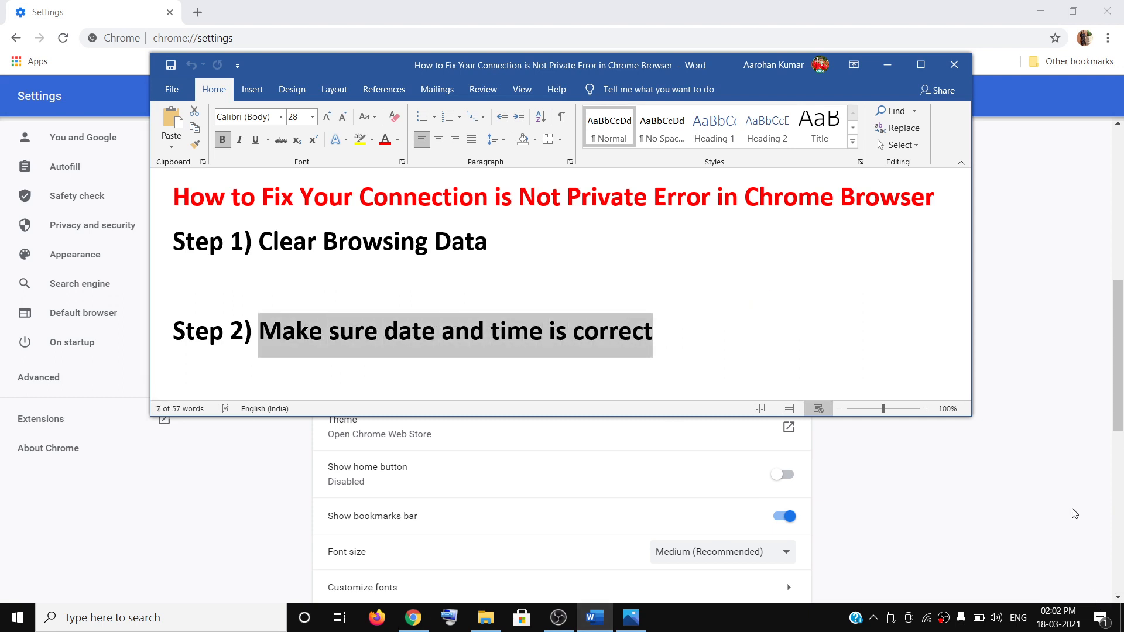
{"action": "mouse_move", "coordinate": [1055, 618]}
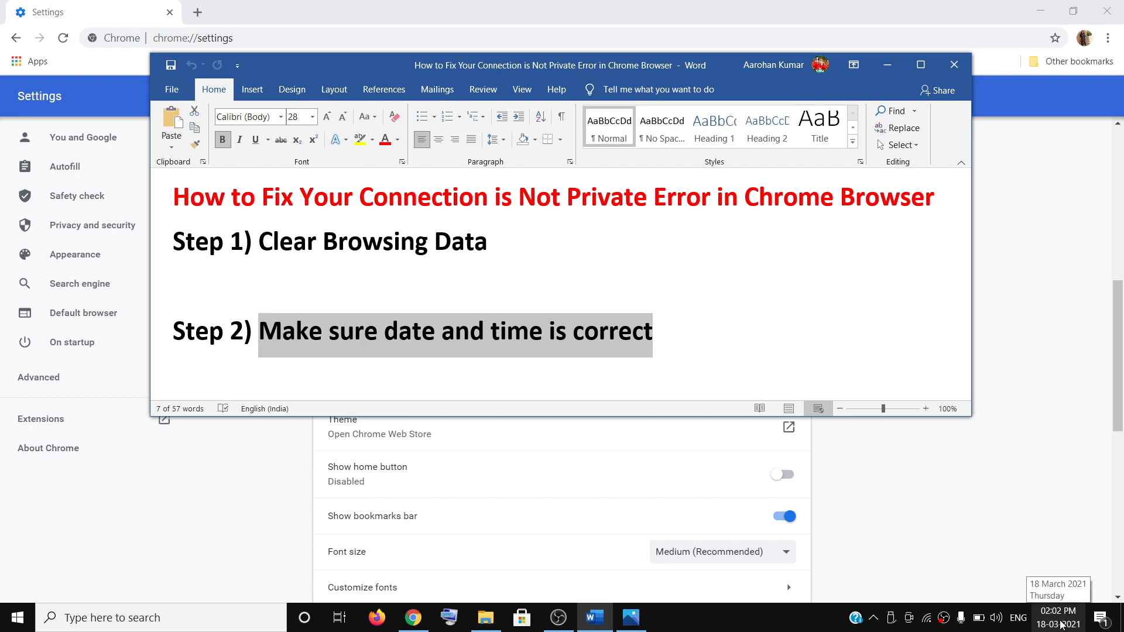
{"action": "right_click", "coordinate": [1053, 617]}
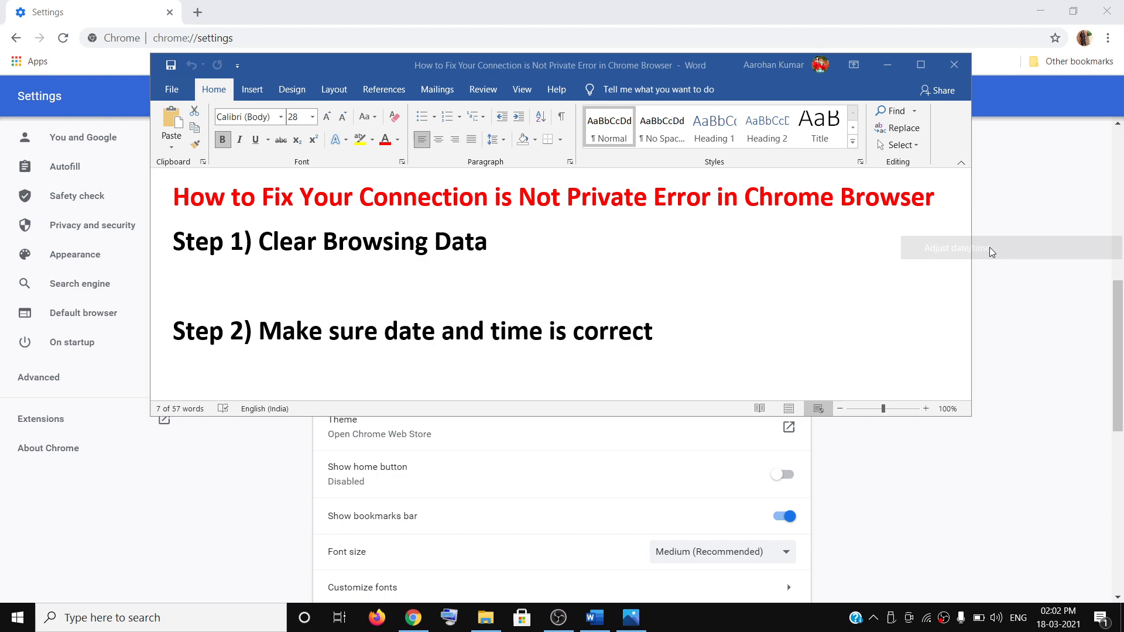
{"action": "left_click", "coordinate": [952, 248]}
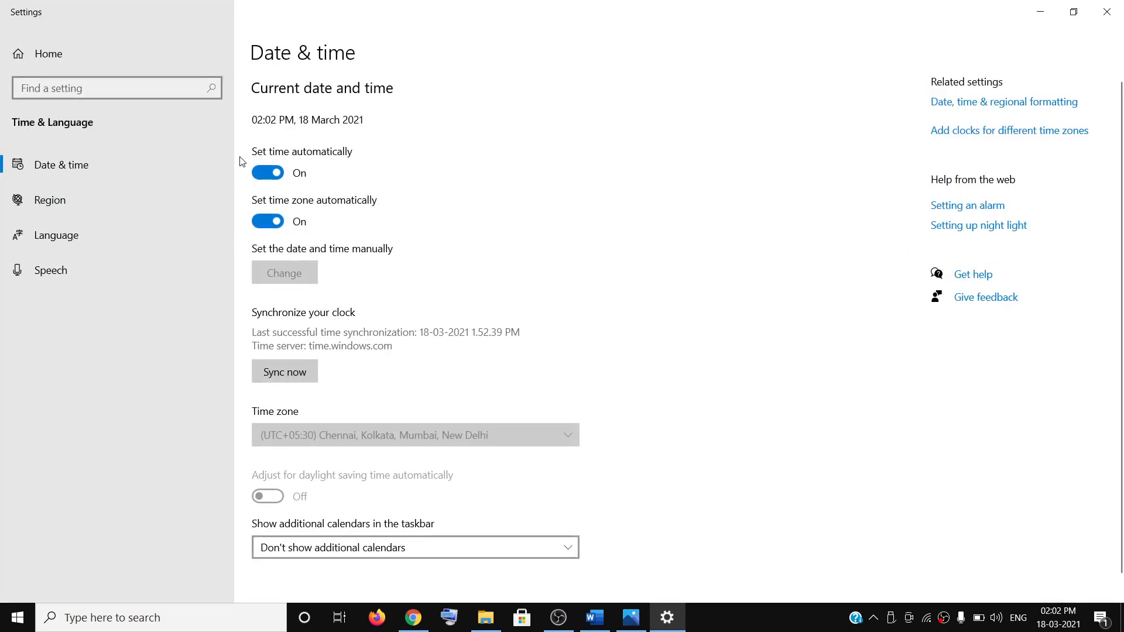
{"action": "mouse_move", "coordinate": [325, 211]}
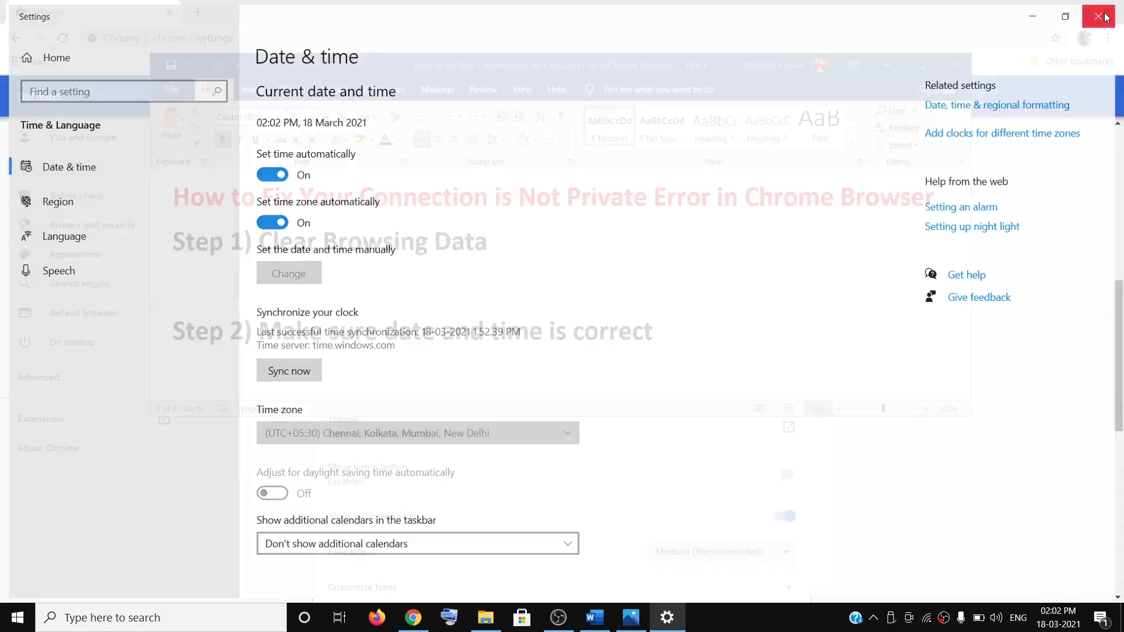
Close Date & time settings and move through Step 3 on disabling antivirus temporarily
{"action": "left_click", "coordinate": [1106, 16]}
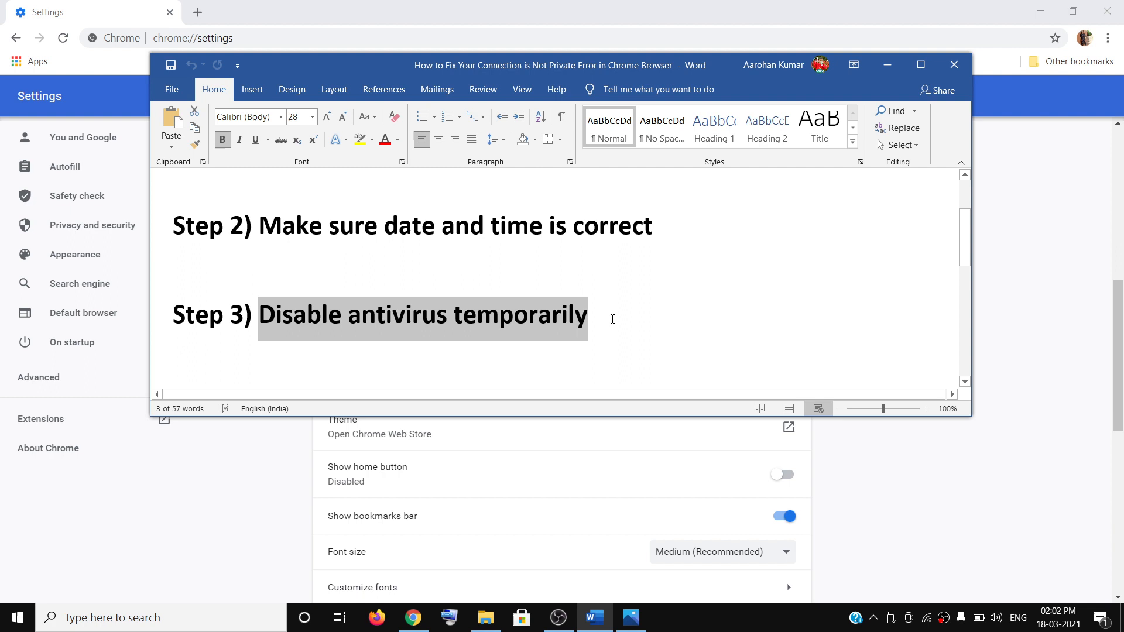
{"action": "left_click", "coordinate": [610, 318]}
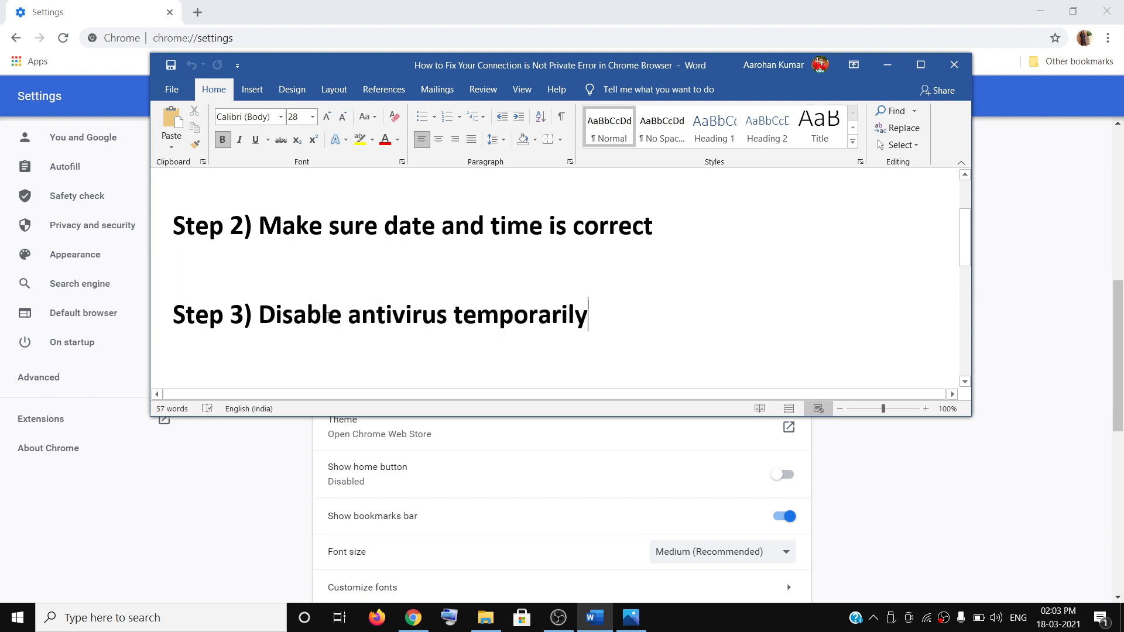
{"action": "scroll", "scroll_direction": "down", "scroll_amount": 3}
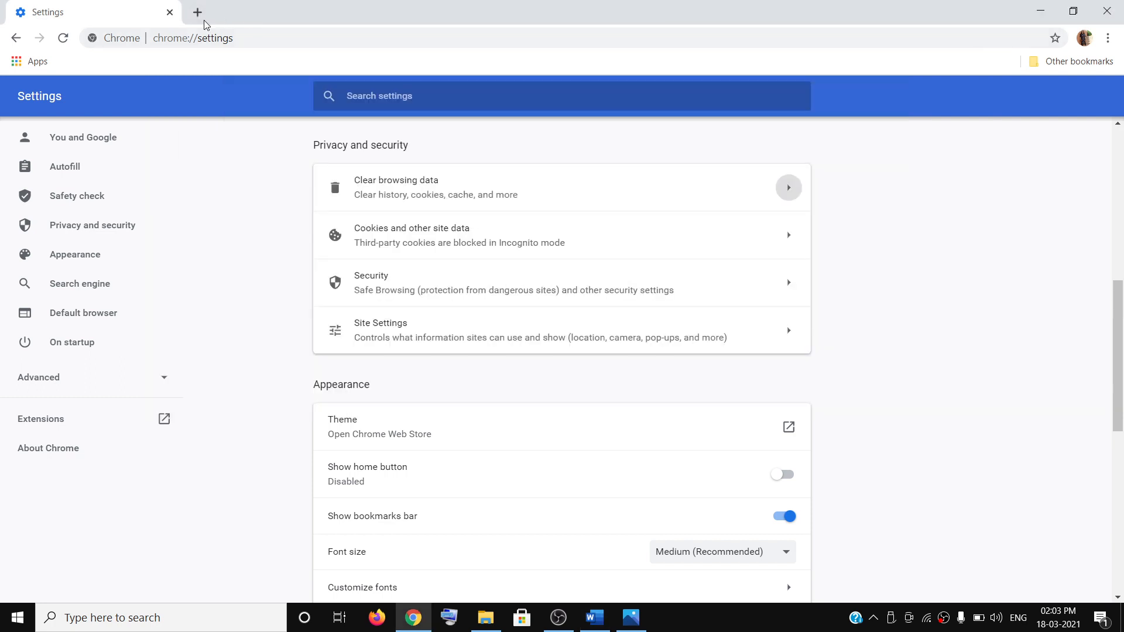
In a new tab, go to Settings > About Chrome to check for updates
{"action": "left_click", "coordinate": [196, 12]}
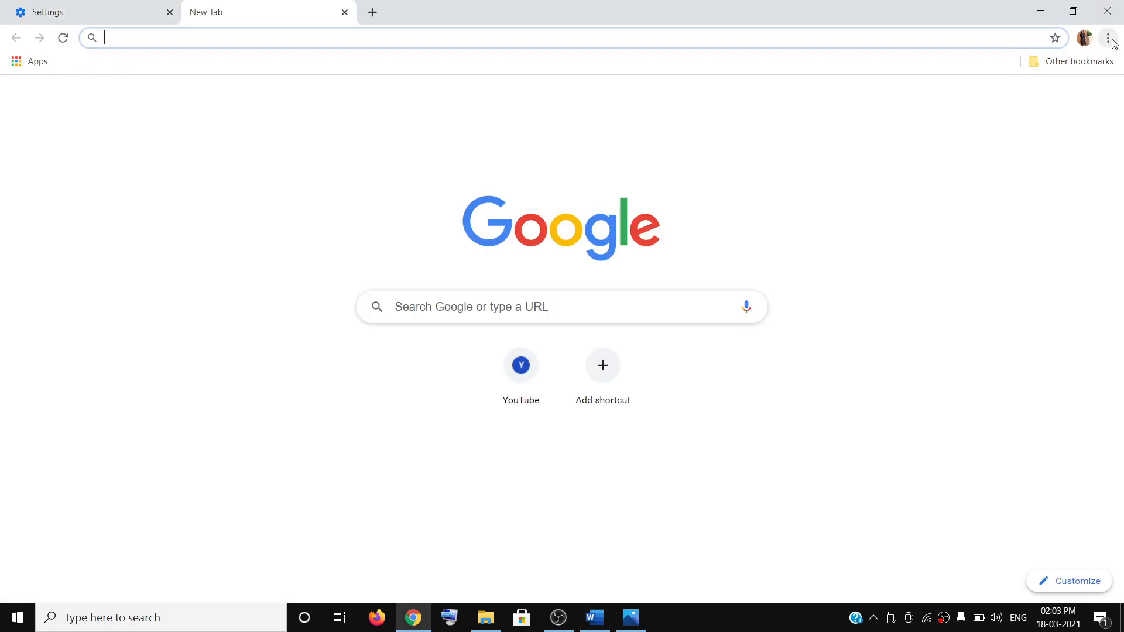
{"action": "left_click", "coordinate": [1108, 38]}
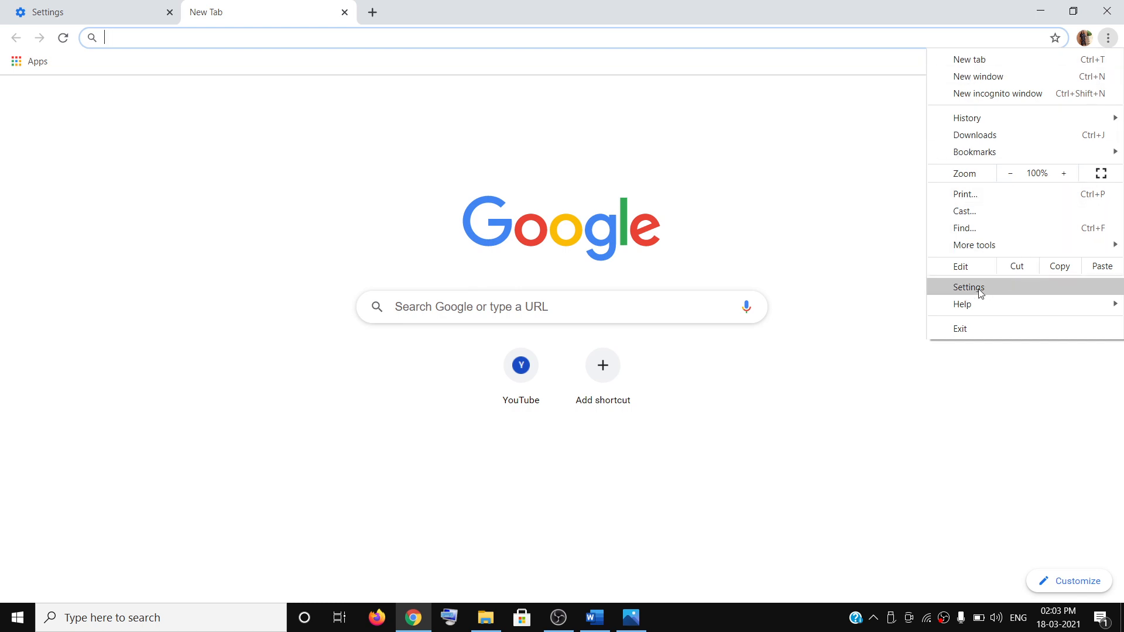
{"action": "left_click", "coordinate": [969, 287]}
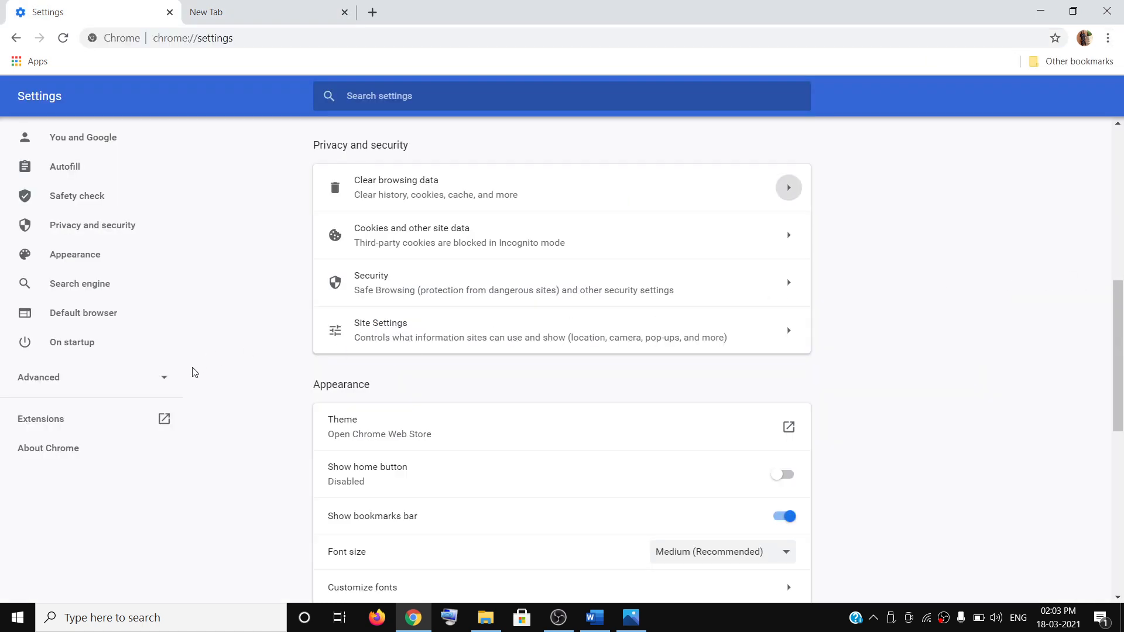
{"action": "left_click", "coordinate": [47, 447]}
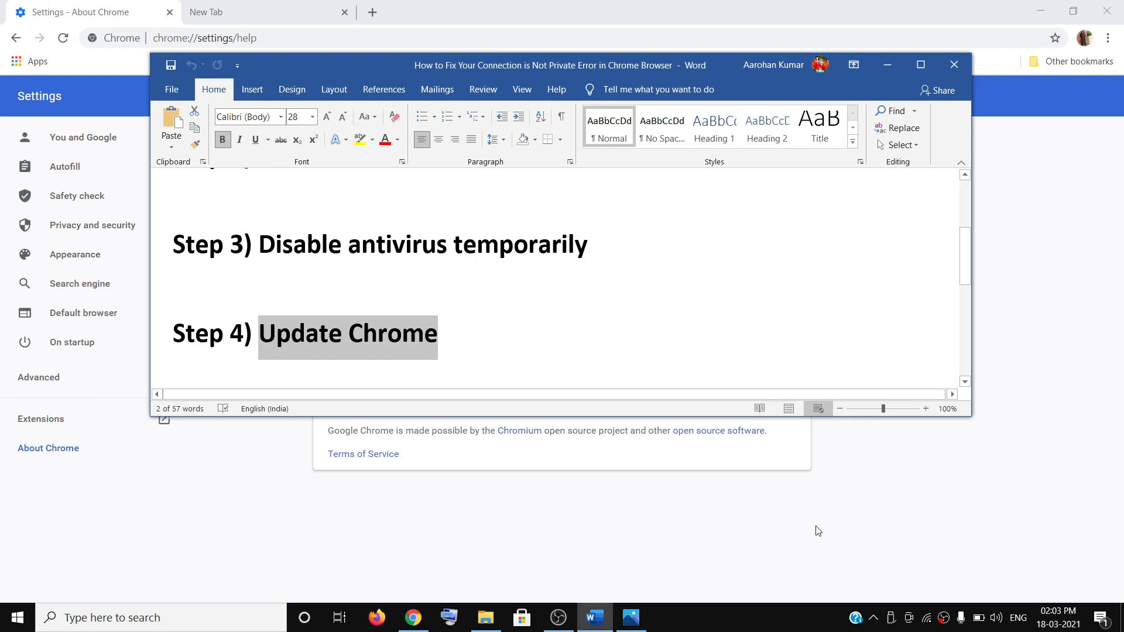
Scroll to Step 5, select 'Try Incognito Mode', and return to Chrome's menu
{"action": "scroll", "scroll_direction": "down", "scroll_amount": 3}
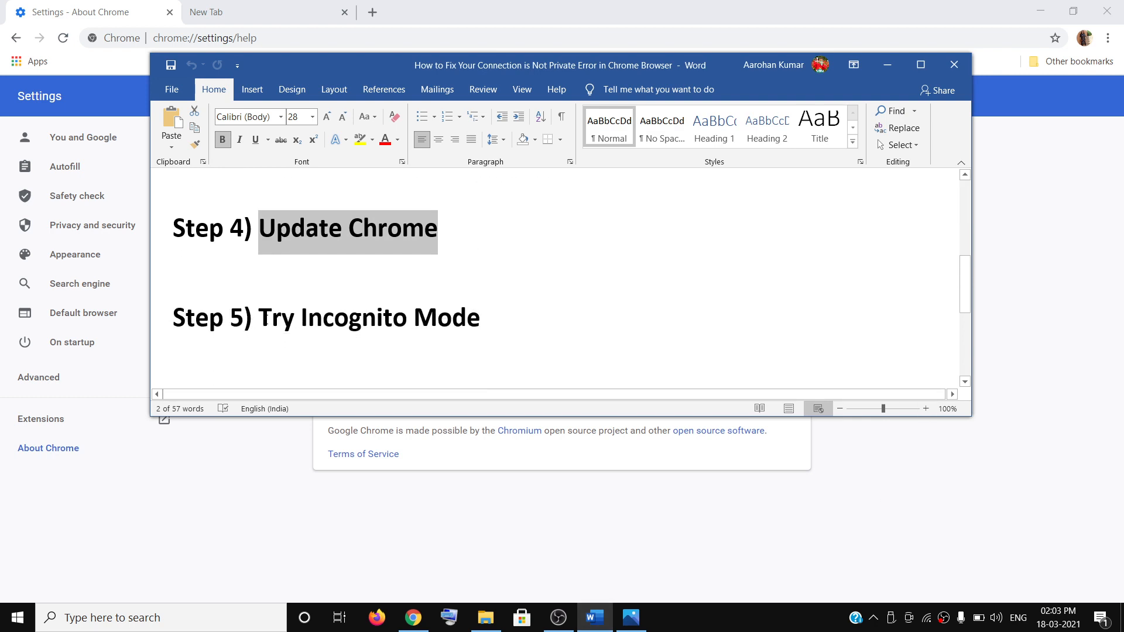
{"action": "double_click", "coordinate": [368, 318]}
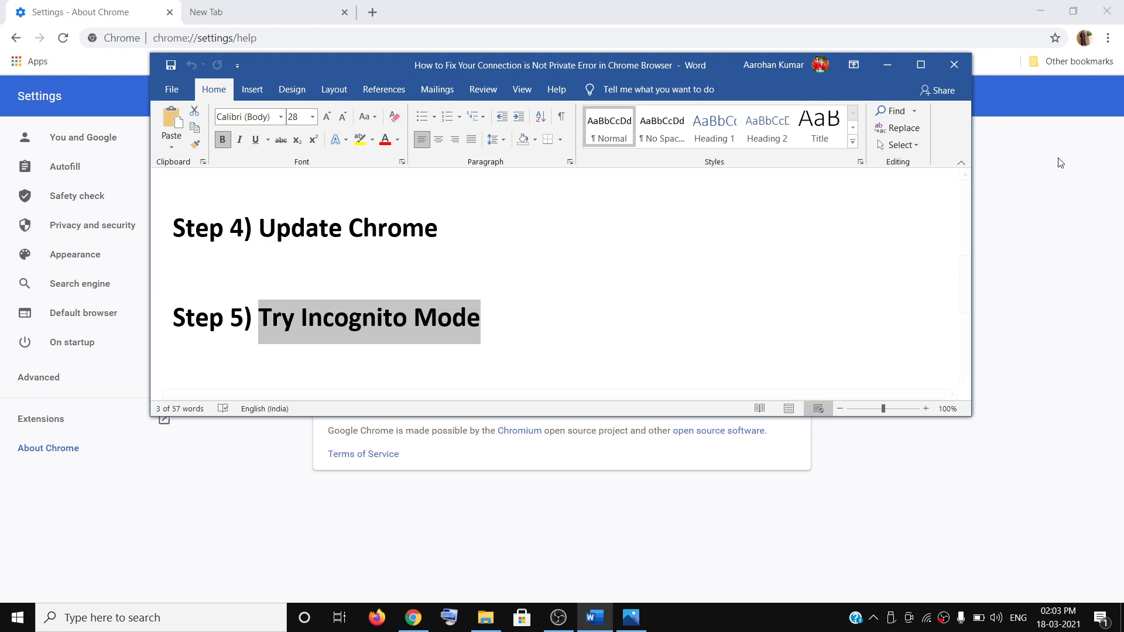
{"action": "left_click", "coordinate": [1107, 38]}
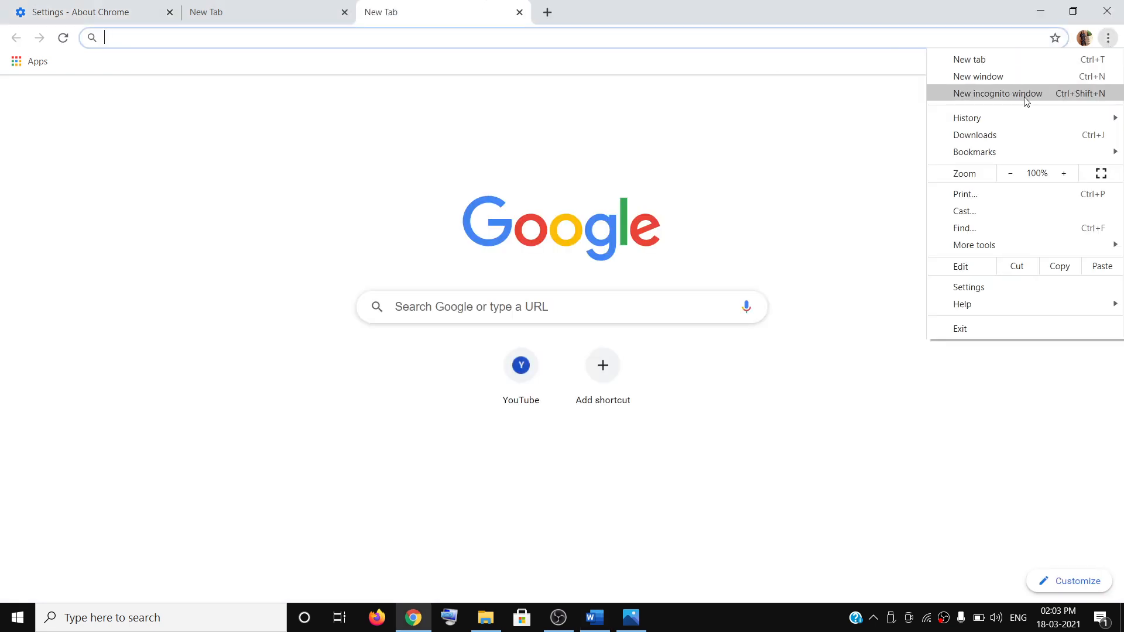
{"action": "mouse_move", "coordinate": [1013, 97]}
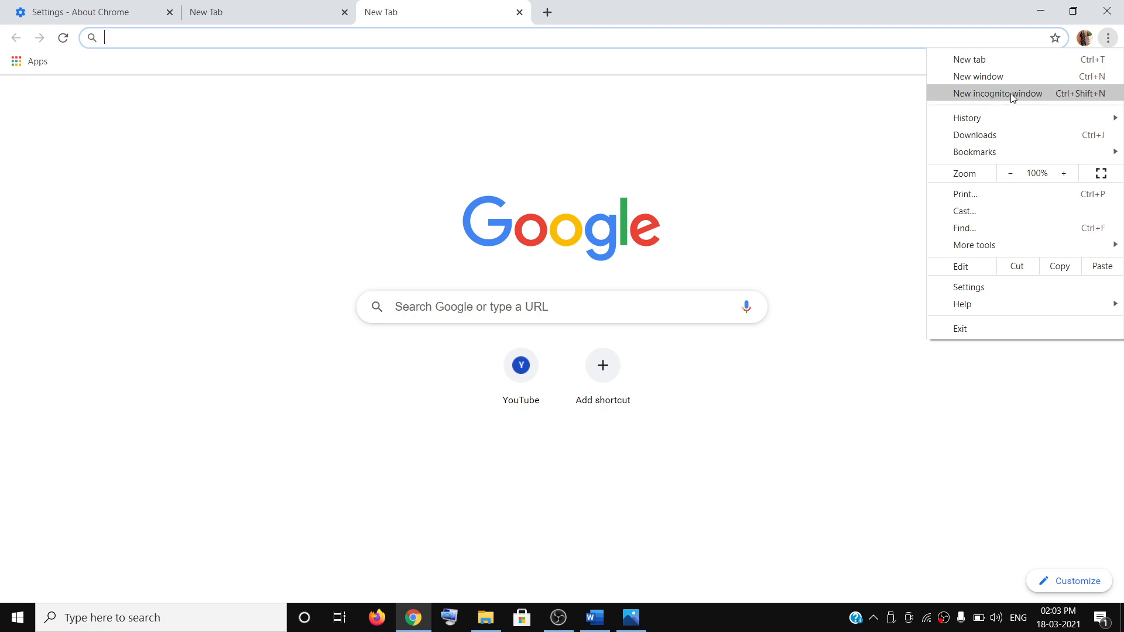
Open a new incognito window, then highlight Step 6 on changing networks in Word
{"action": "left_click", "coordinate": [996, 93]}
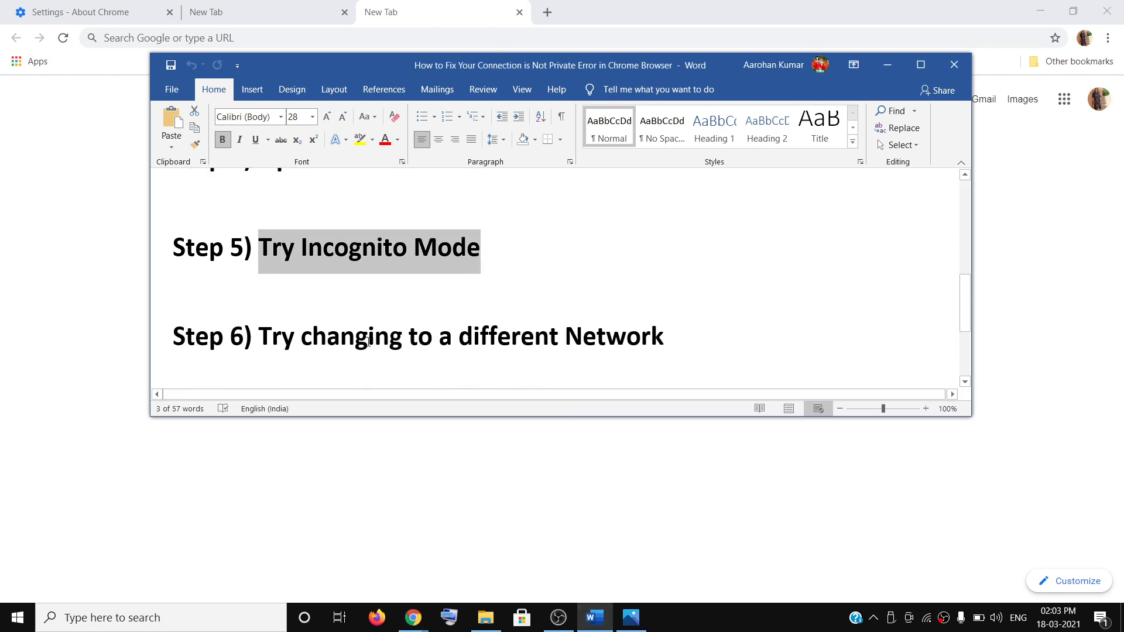
{"action": "left_click_drag", "start_coordinate": [259, 335], "coordinate": [540, 335]}
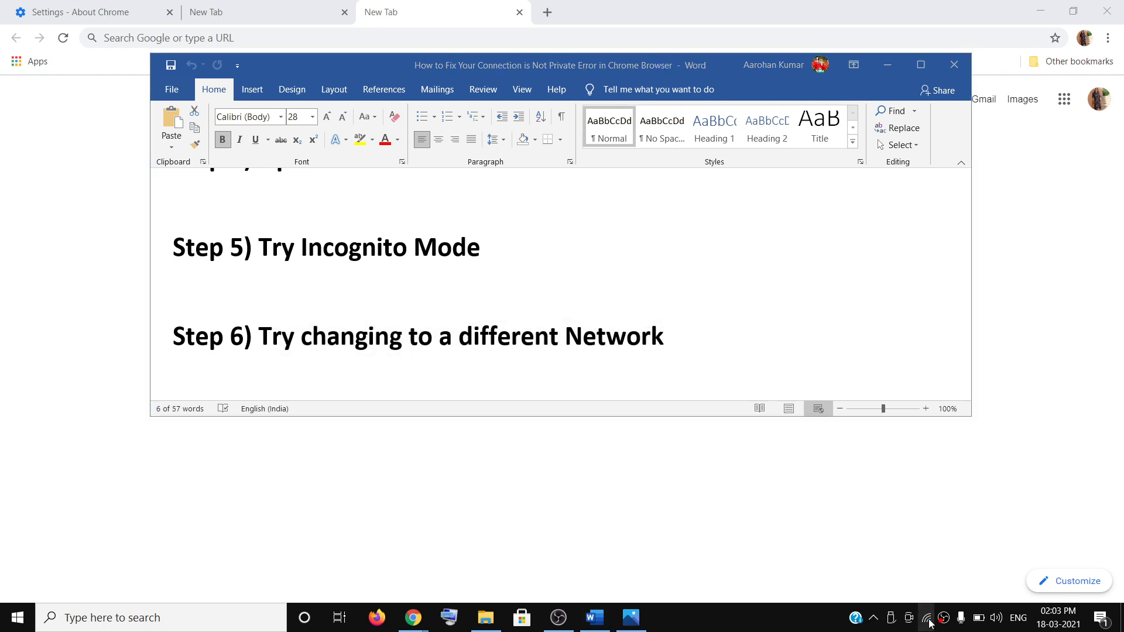
{"action": "left_click", "coordinate": [930, 616]}
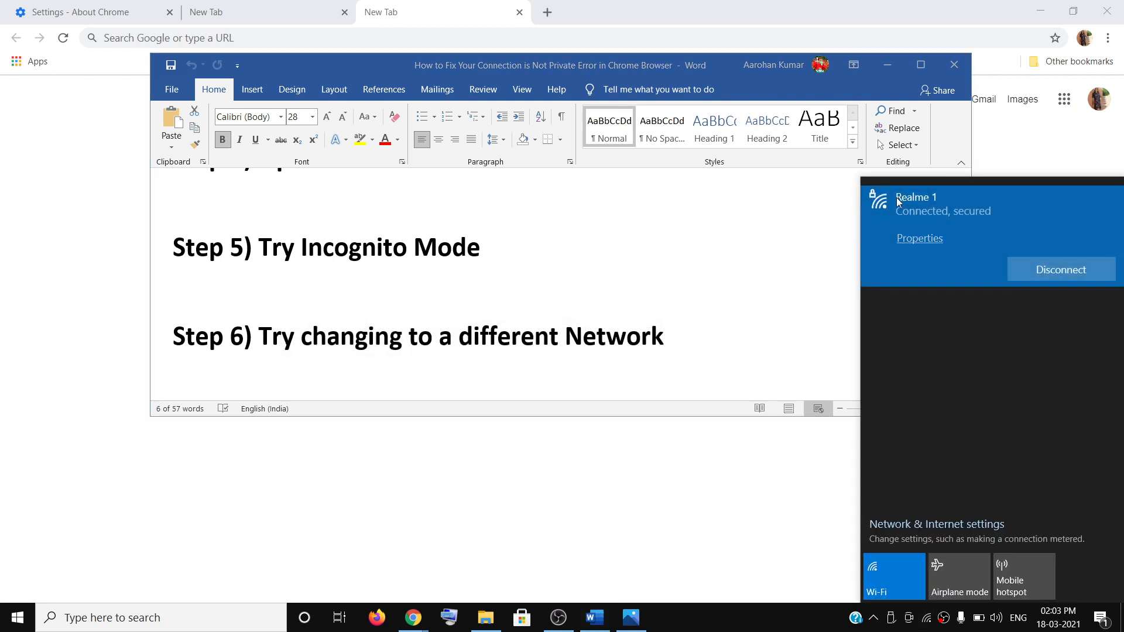
{"action": "mouse_move", "coordinate": [885, 209]}
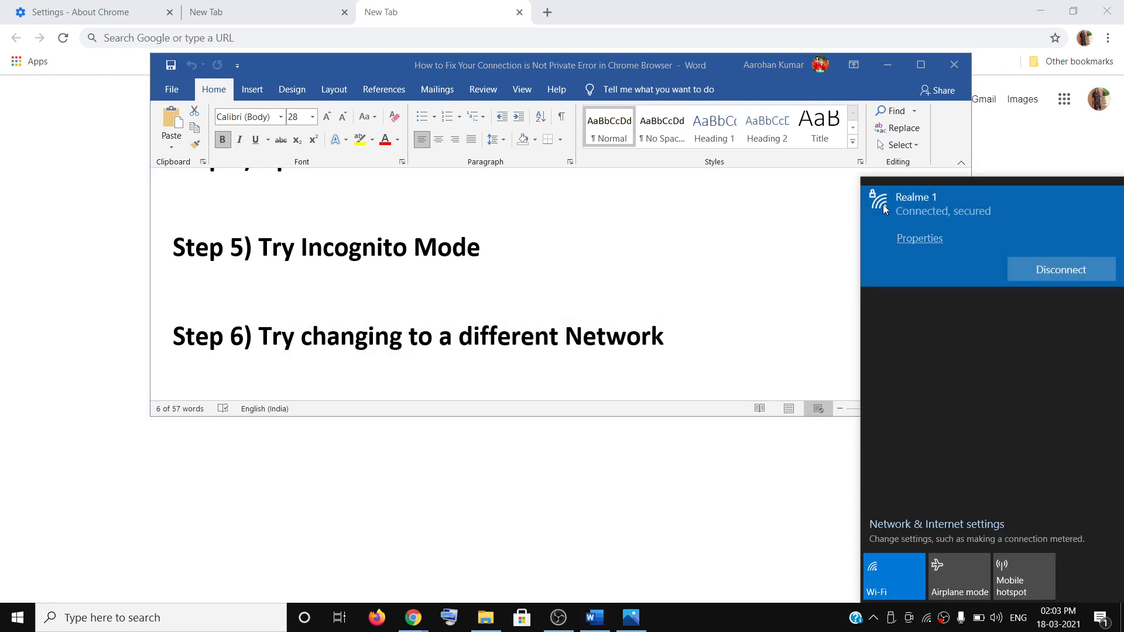
{"action": "mouse_move", "coordinate": [882, 320]}
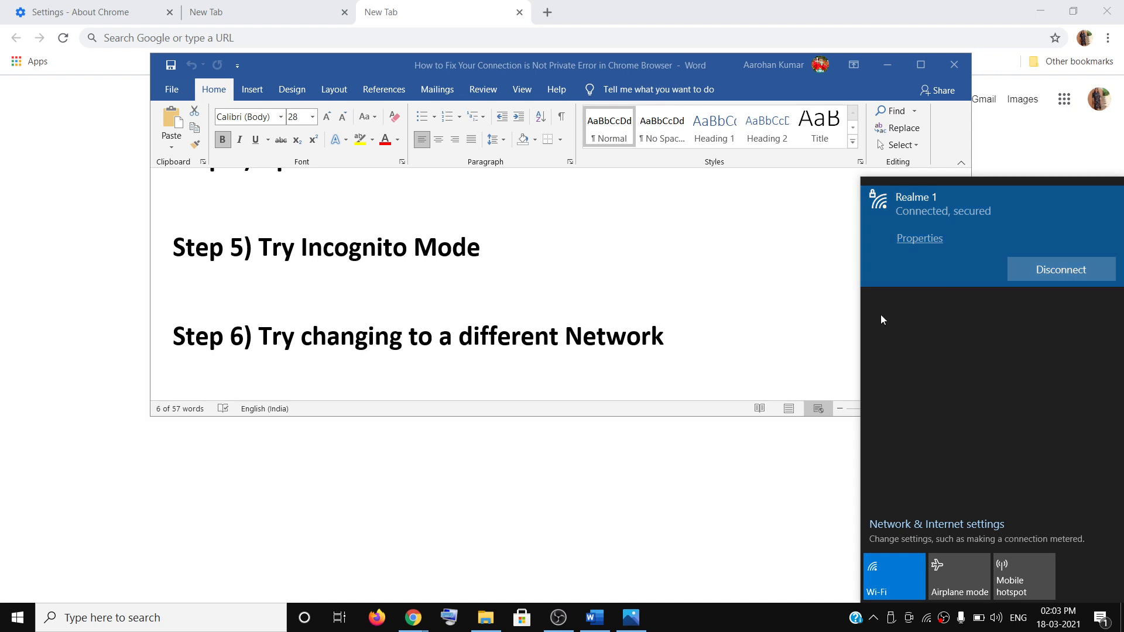
{"action": "mouse_move", "coordinate": [1029, 315]}
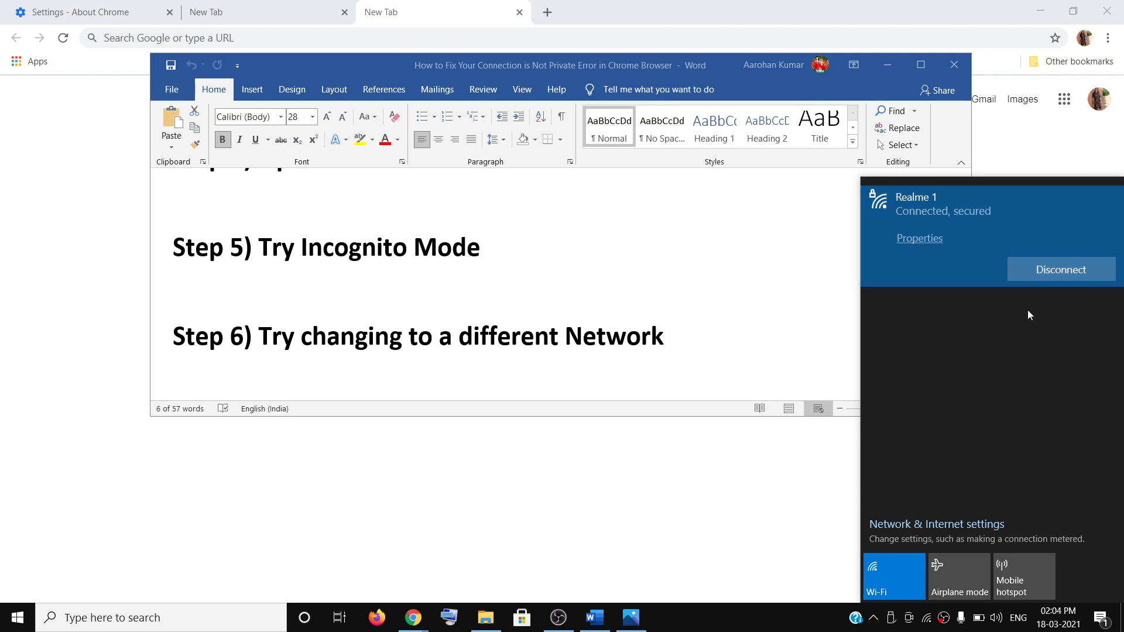
{"action": "mouse_move", "coordinate": [459, 348]}
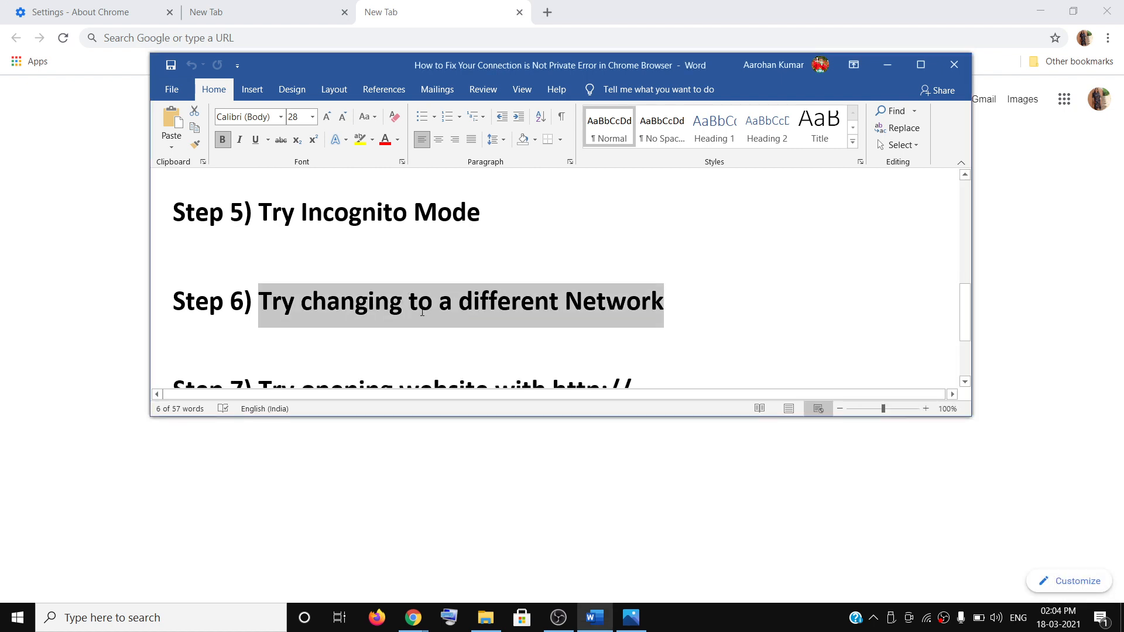
{"action": "scroll", "scroll_direction": "down", "scroll_amount": 3}
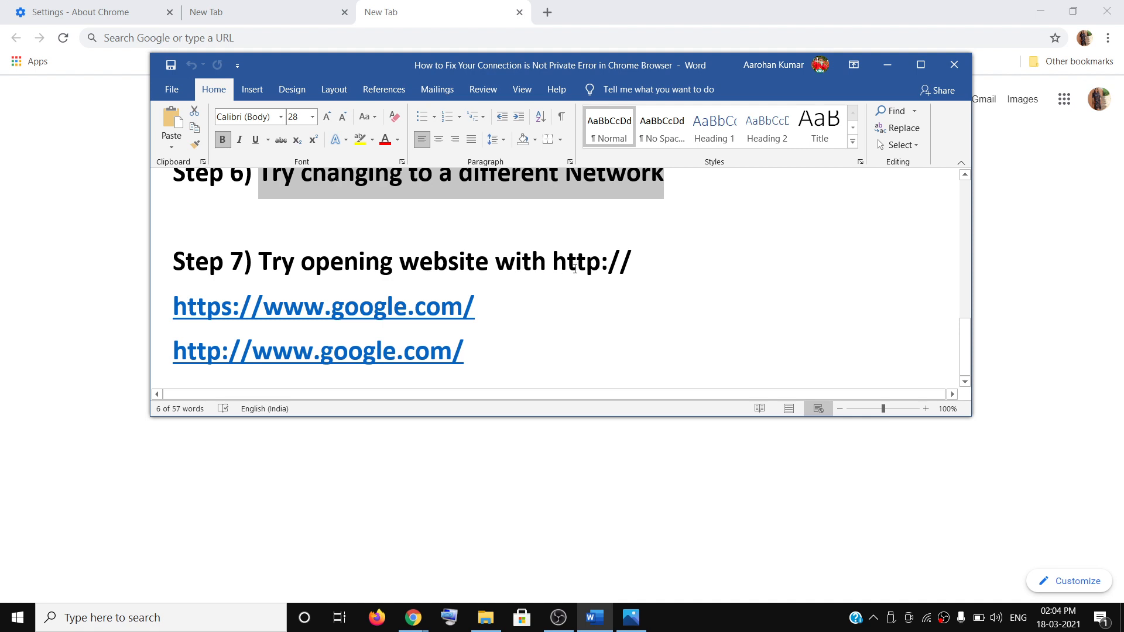
{"action": "mouse_move", "coordinate": [322, 306]}
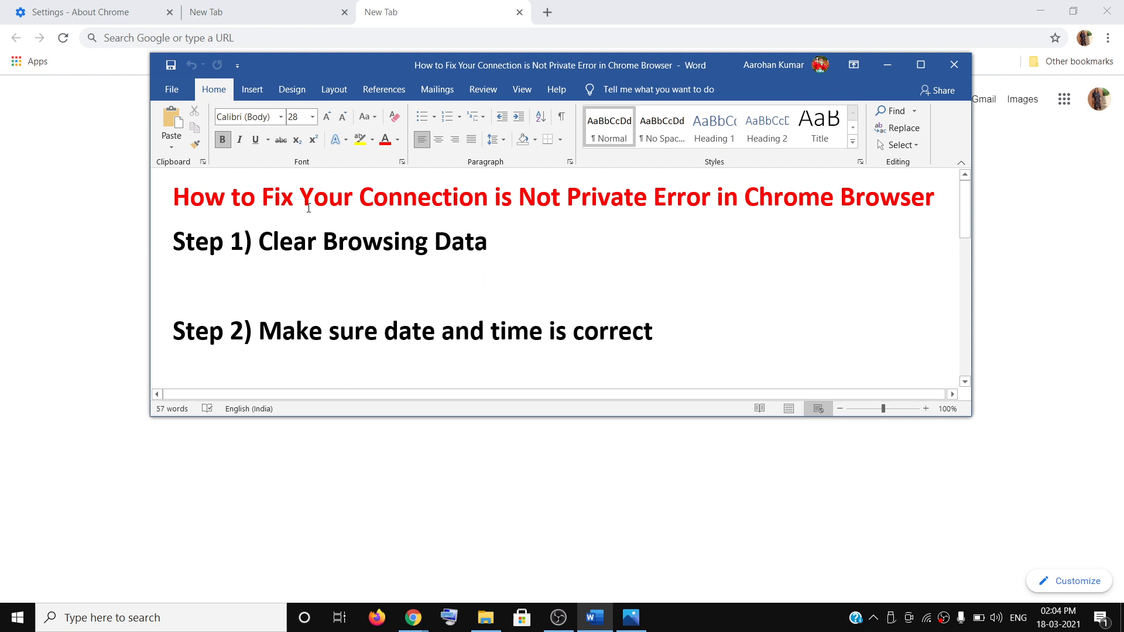
{"action": "left_click_drag", "start_coordinate": [300, 197], "coordinate": [824, 197]}
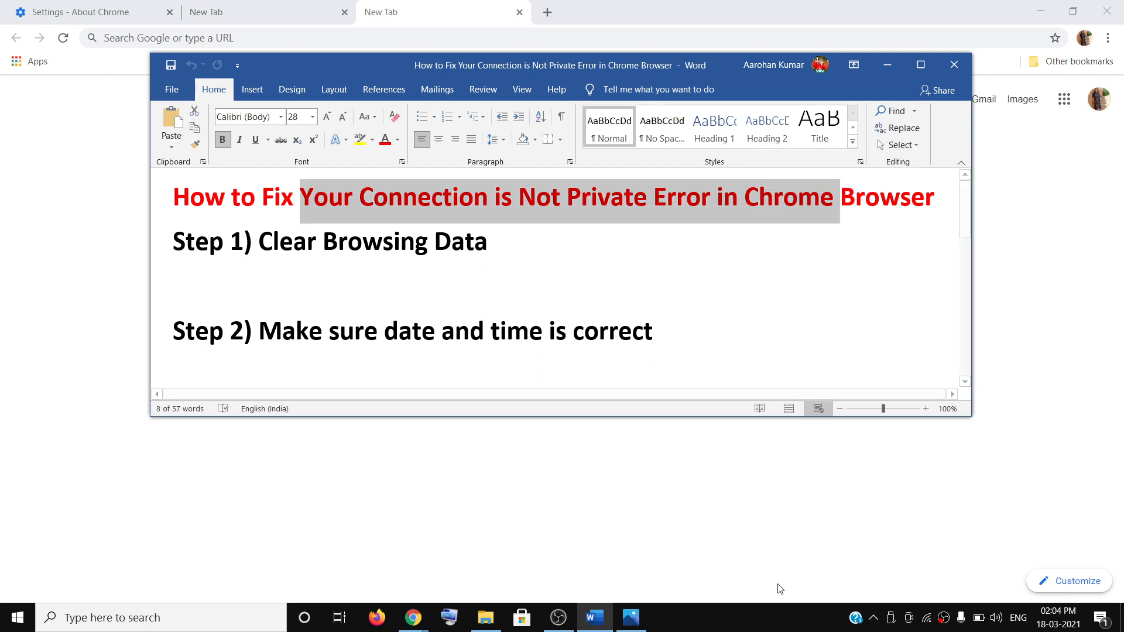